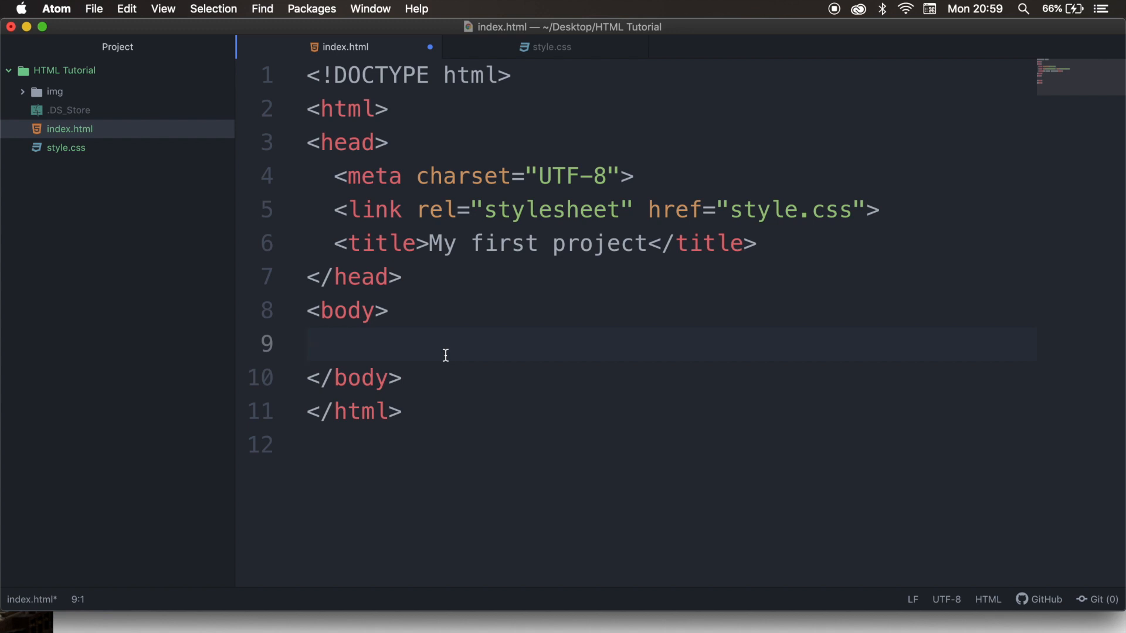
Step: Add an empty <!-- --> comment on the blank body line of index.html
left_click(309, 344)
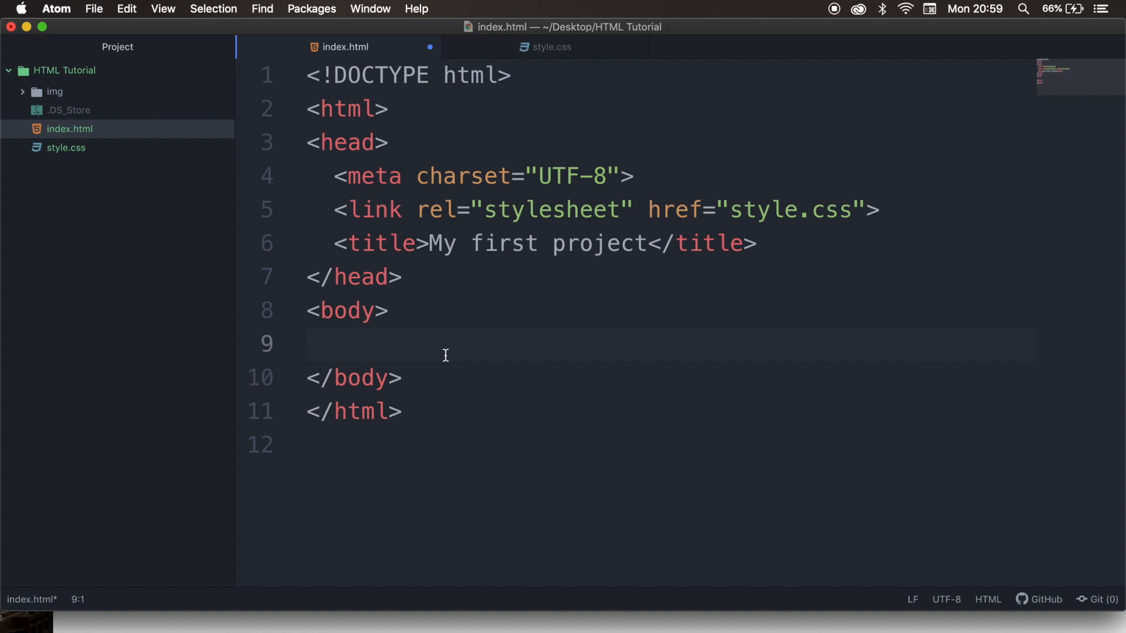
left_click(308, 344)
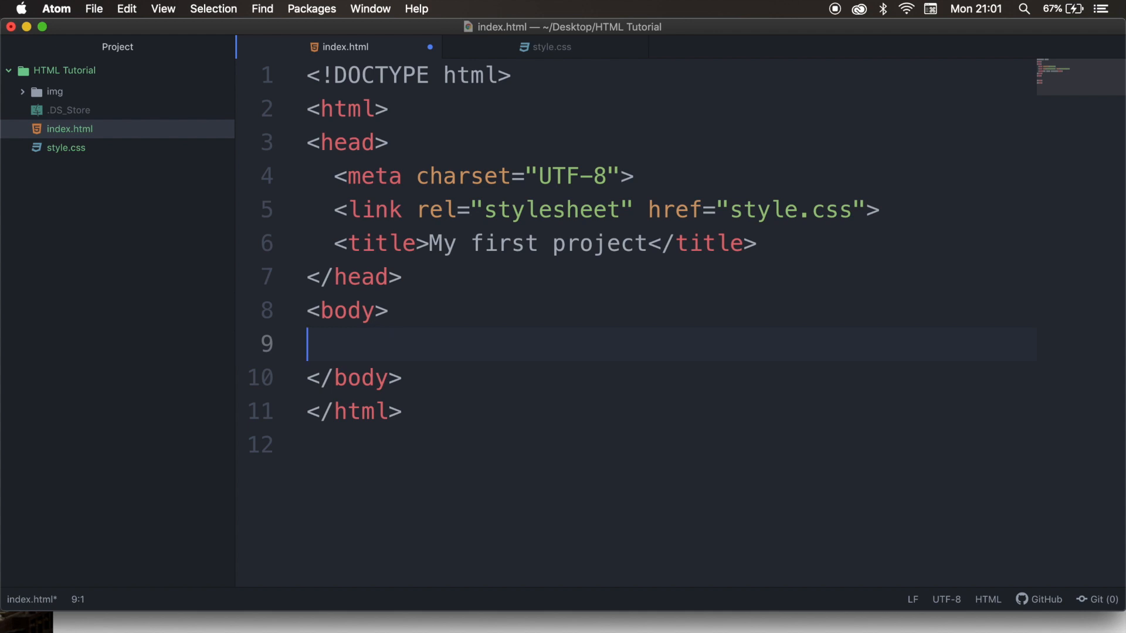
type("<")
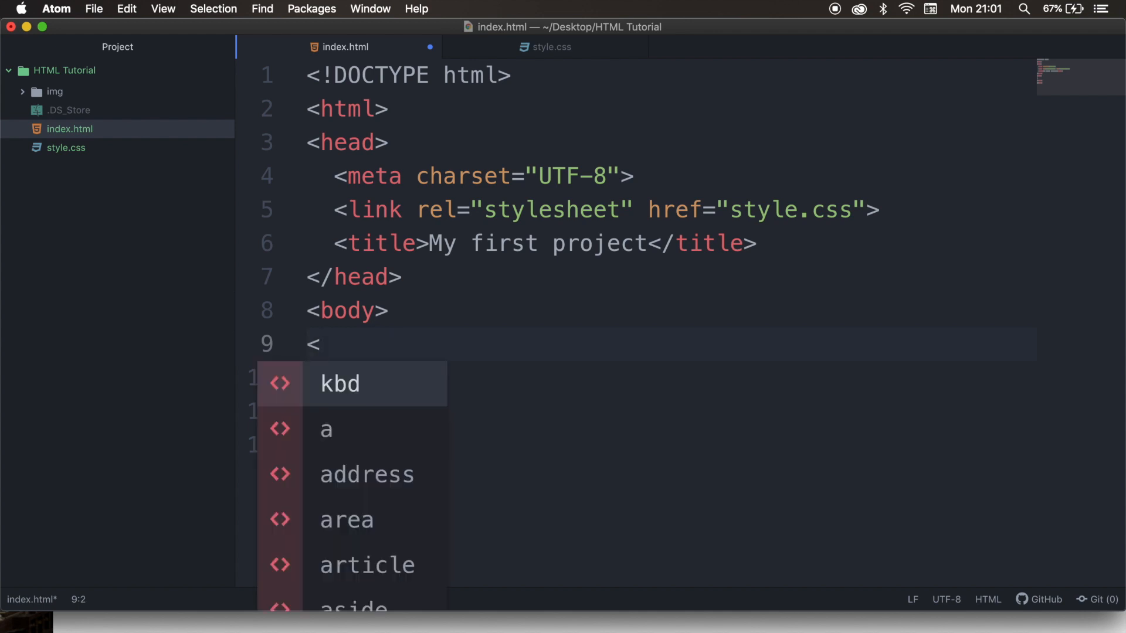
type("!")
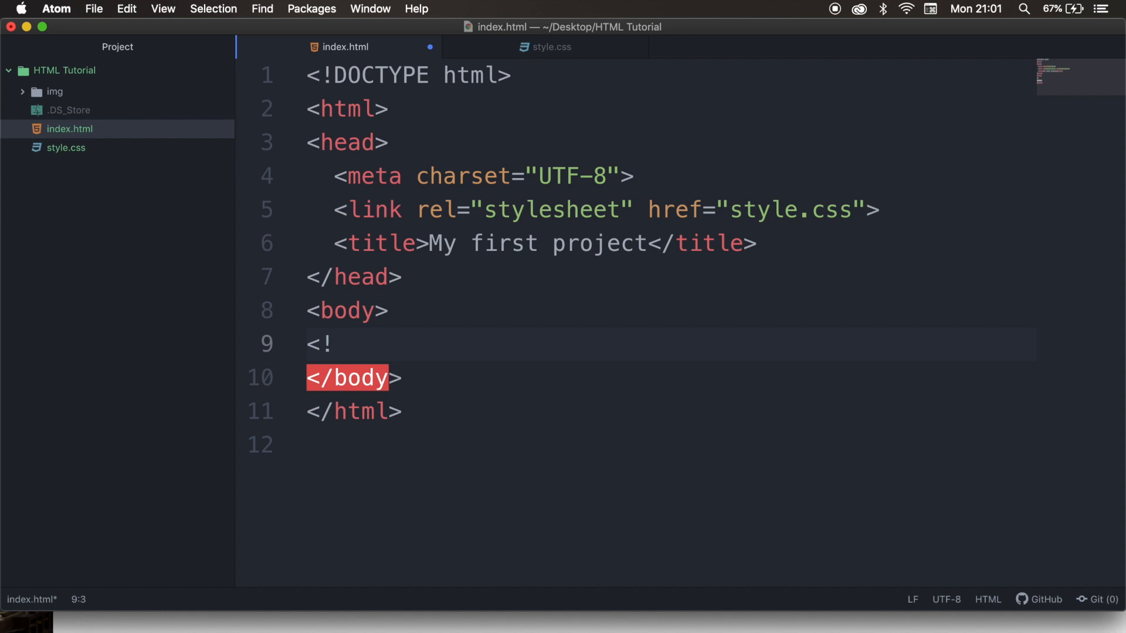
type("--")
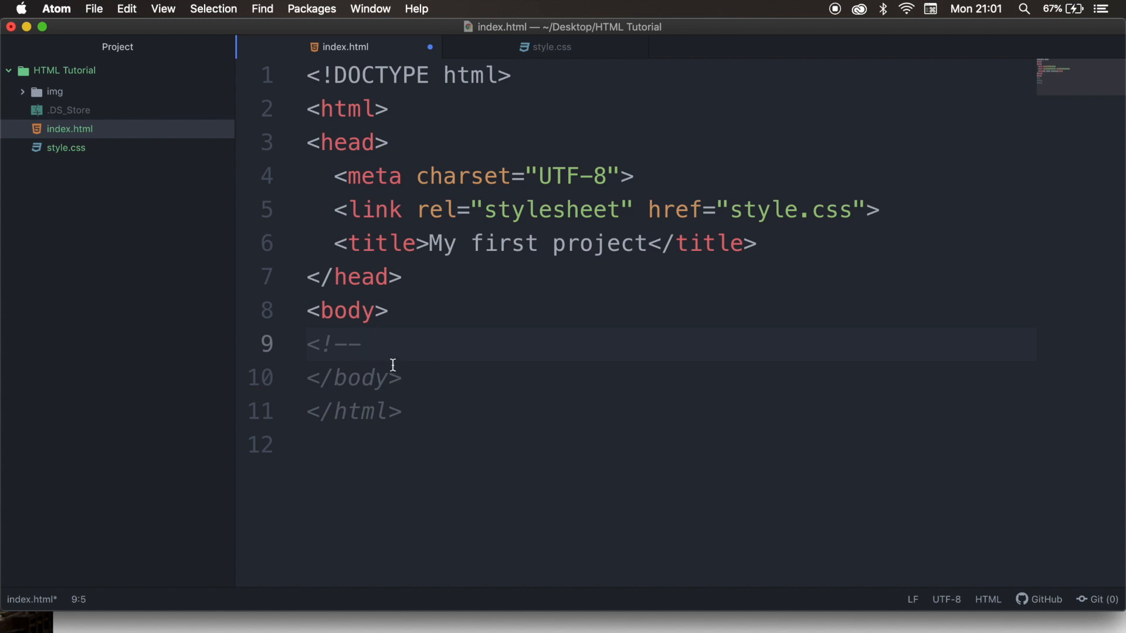
left_click(366, 343)
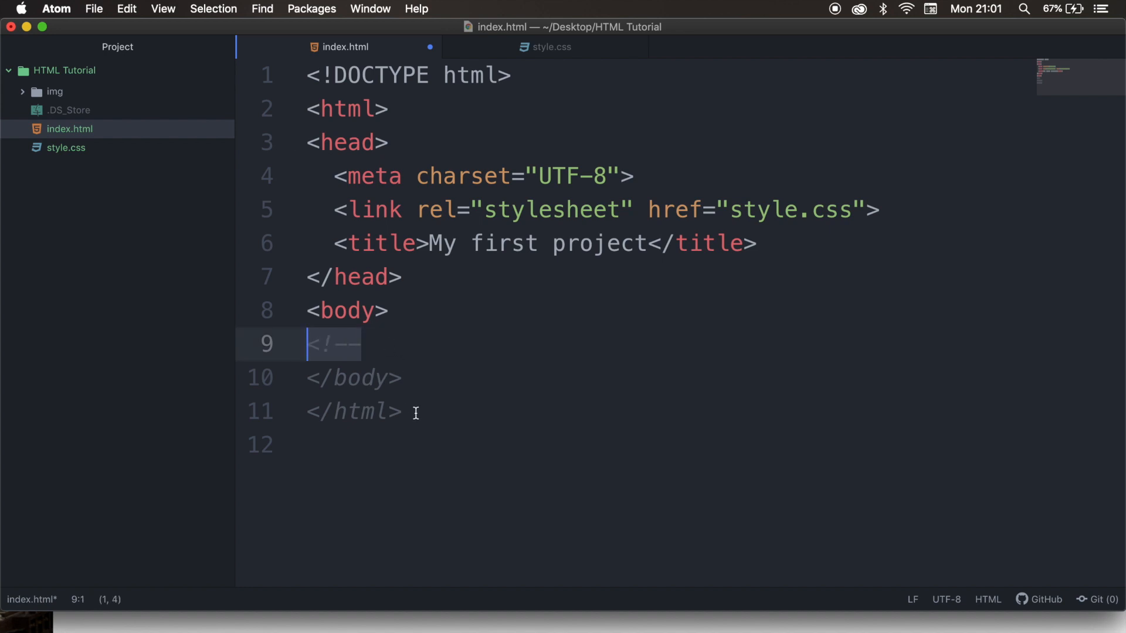
mouse_move(511, 340)
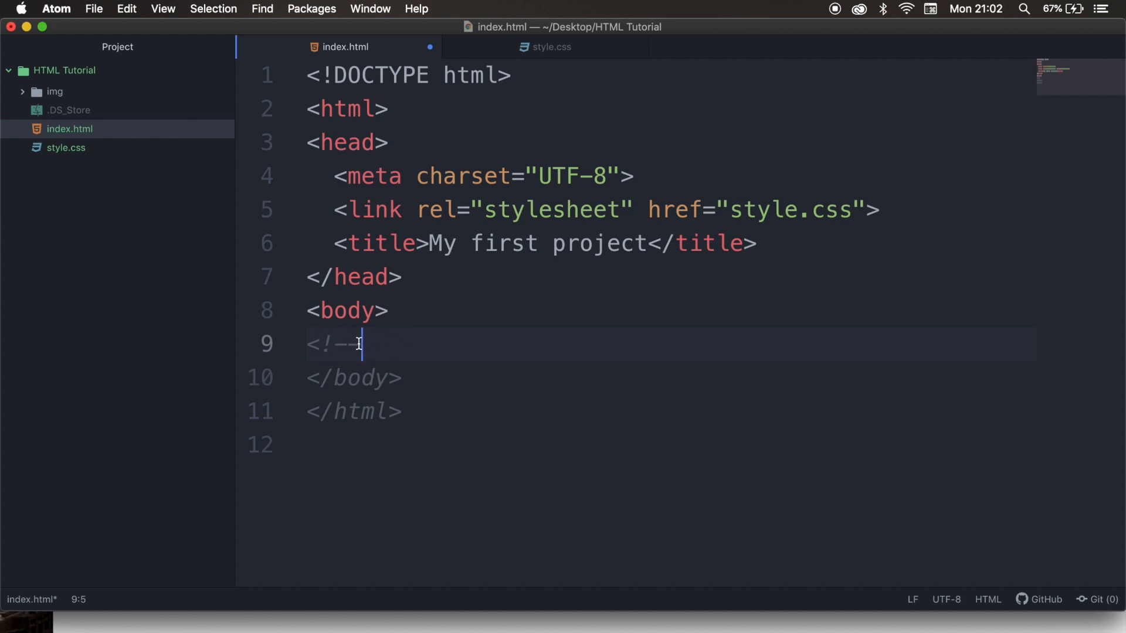
mouse_move(388, 347)
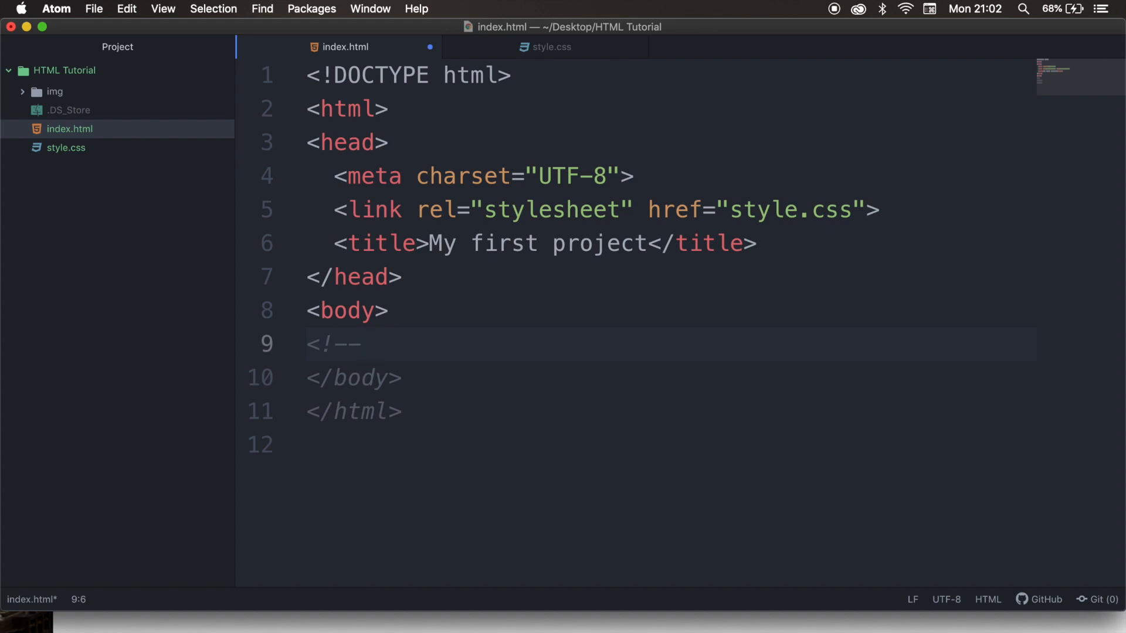
type("-->")
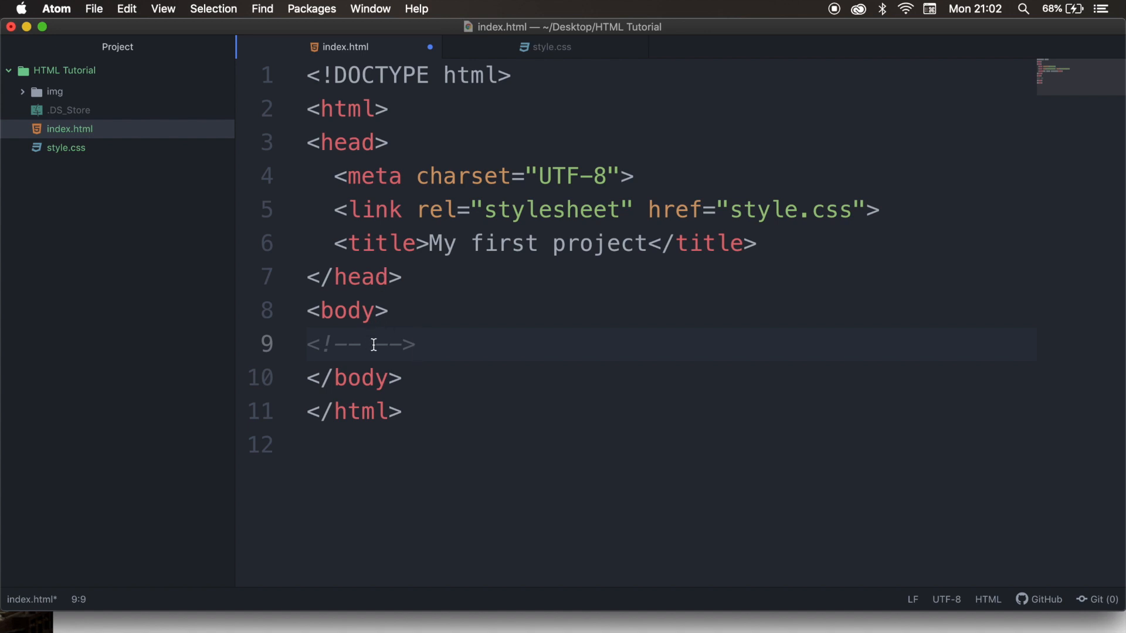
left_click(416, 344)
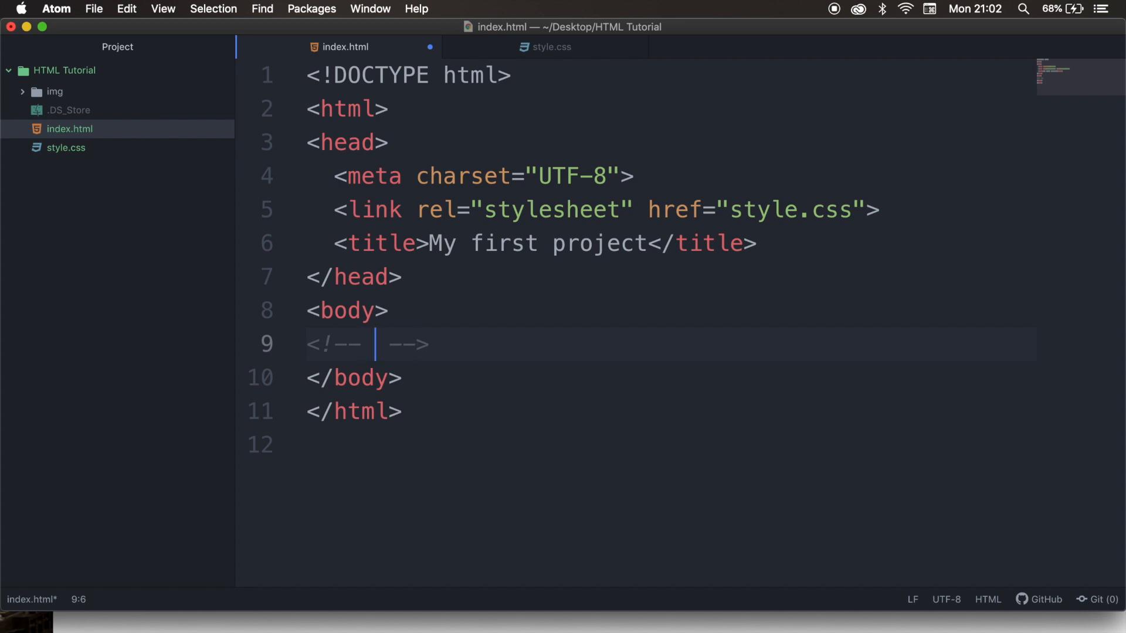
mouse_move(422, 342)
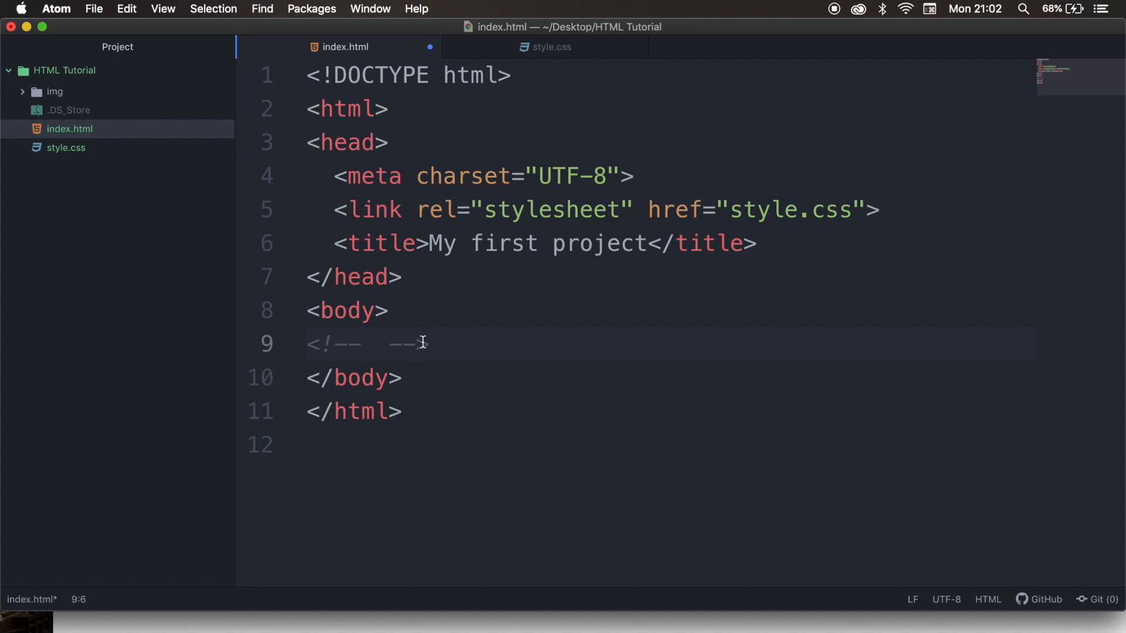
Step: Write 'This is my header' as the comment text and save index.html
type("This is my header")
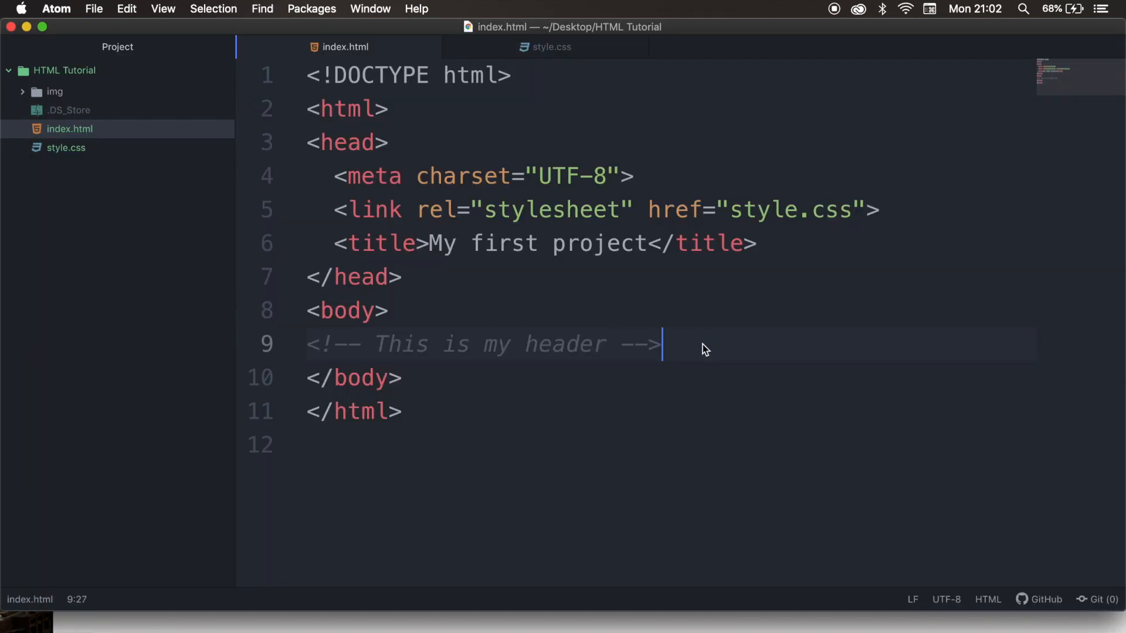
Step: Add an h1 heading reading 'Header' on a new line below the comment and save
key("enter")
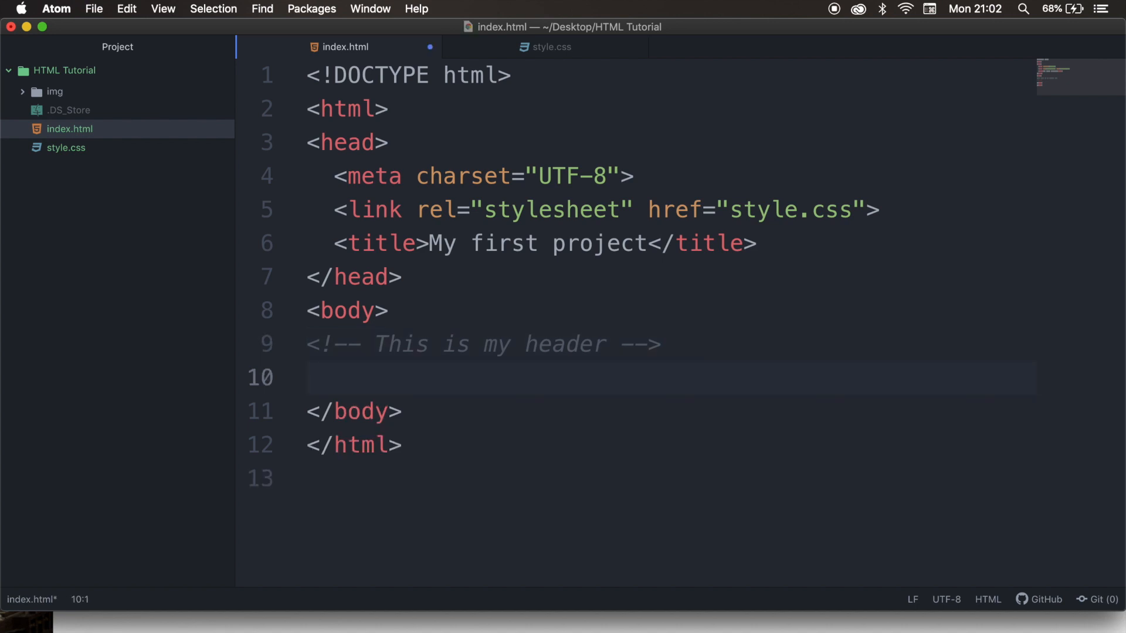
type("h1")
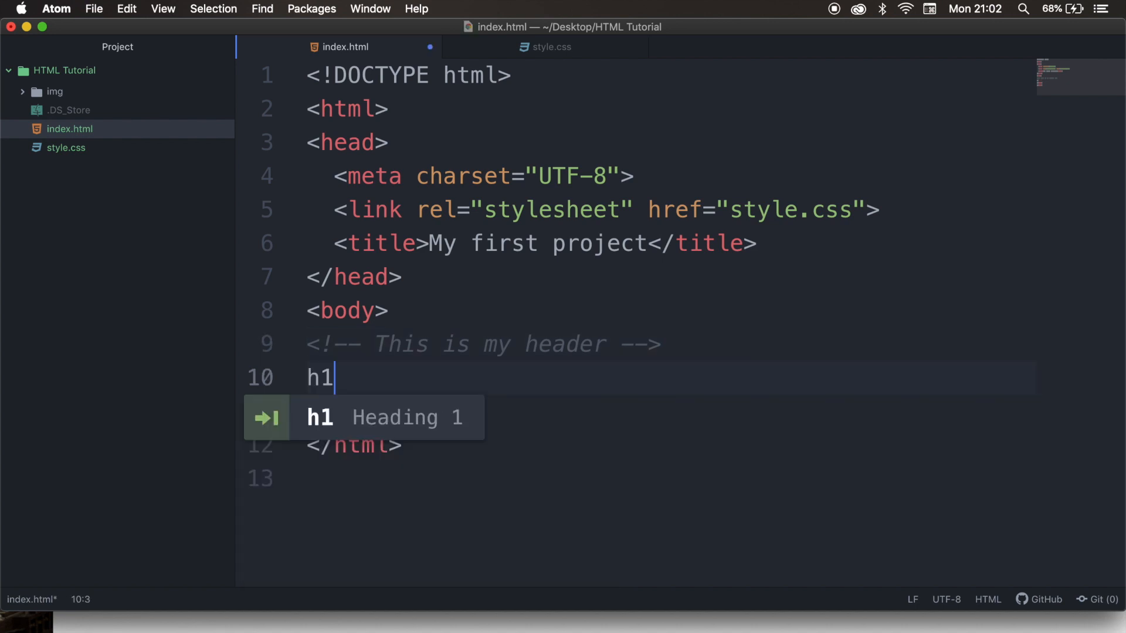
key("Tab")
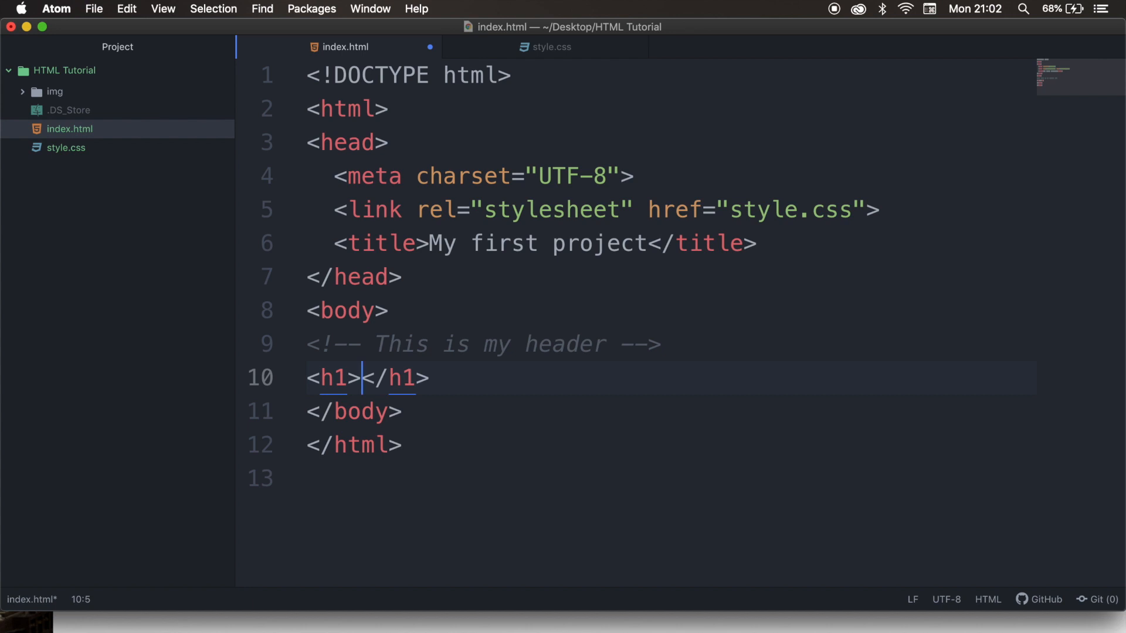
type("Header")
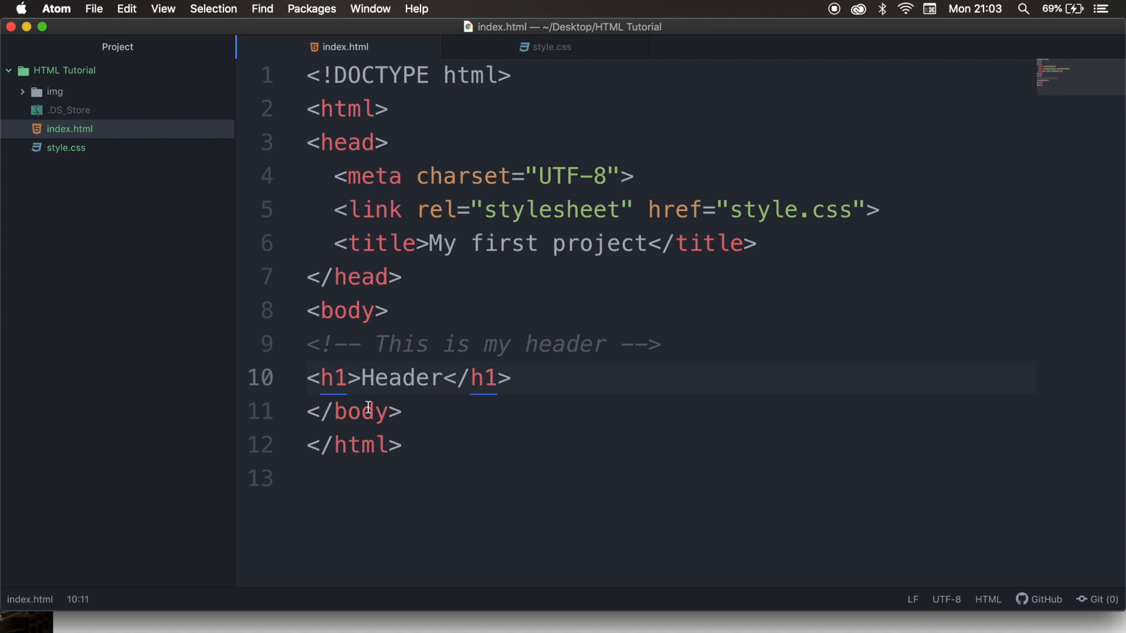
left_click(488, 377)
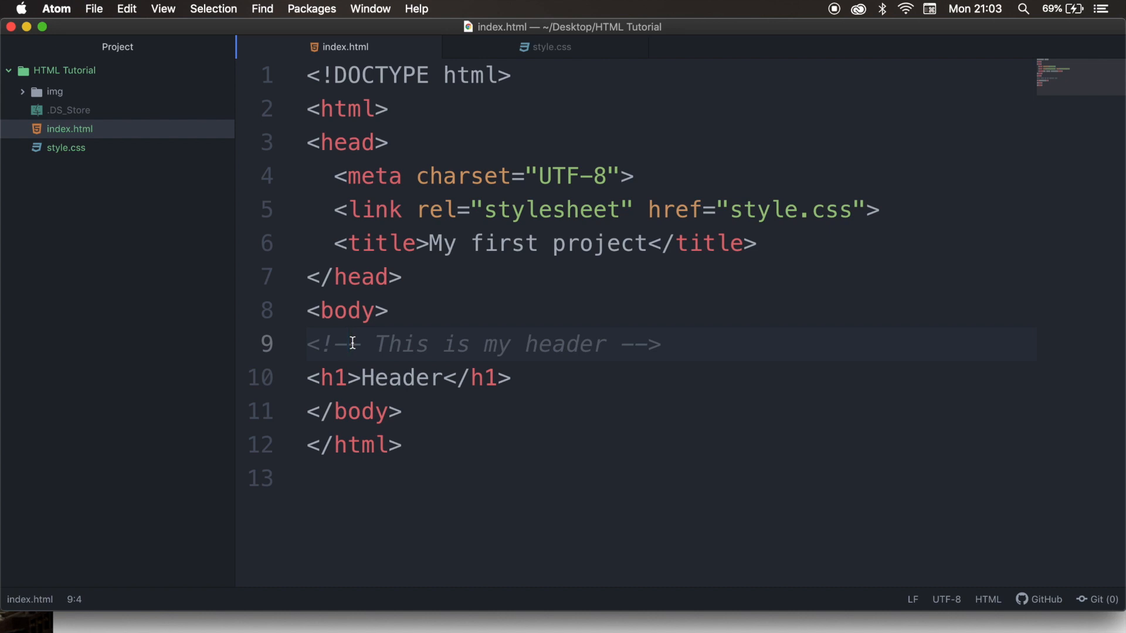
Step: Move the comment's closing --> to after </h1> so the Header heading is commented out, and save
left_click(349, 344)
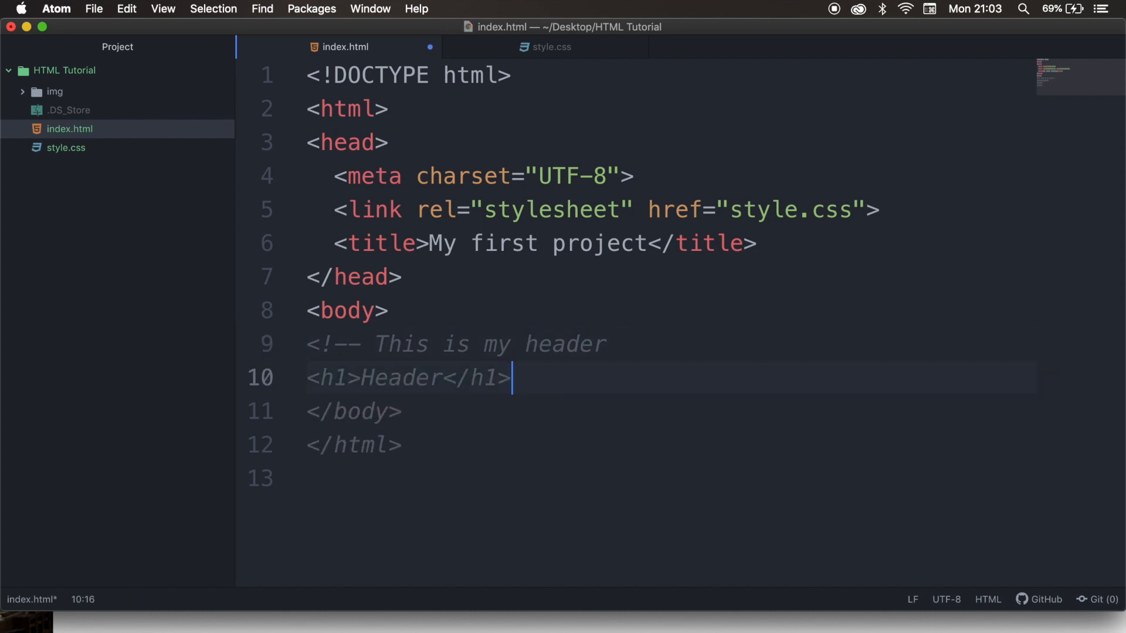
type("-->")
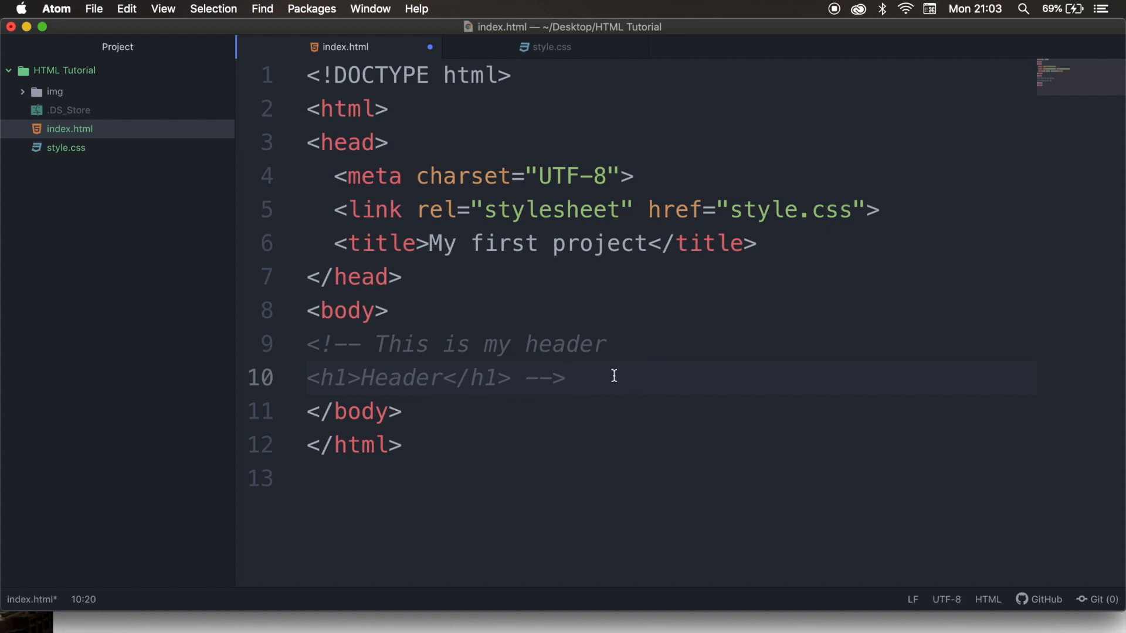
left_click(568, 377)
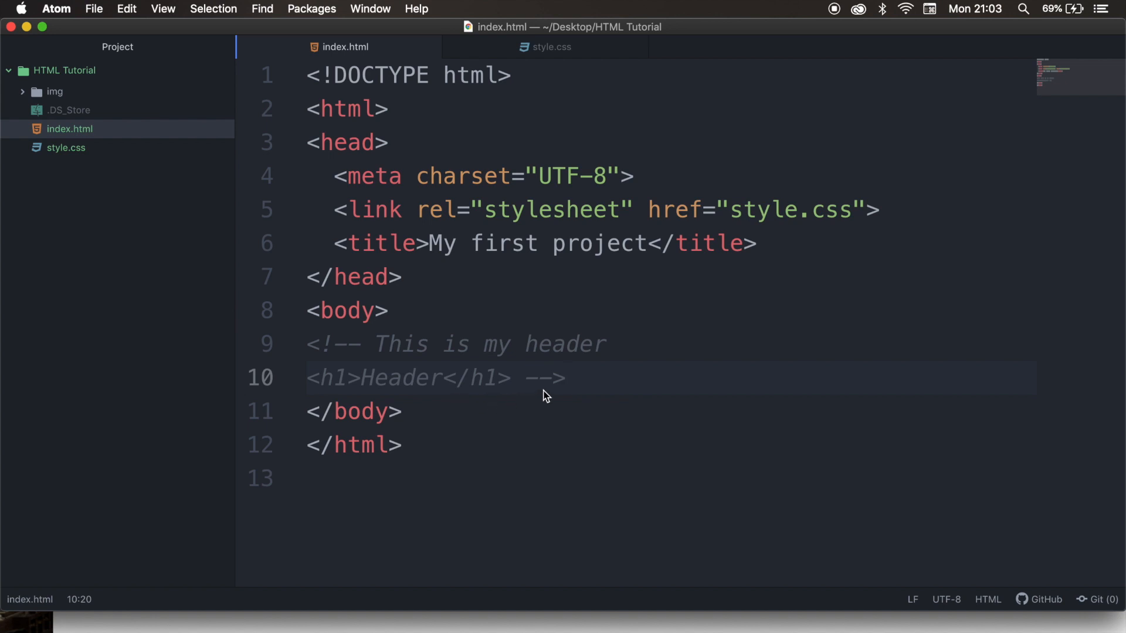
left_click(568, 378)
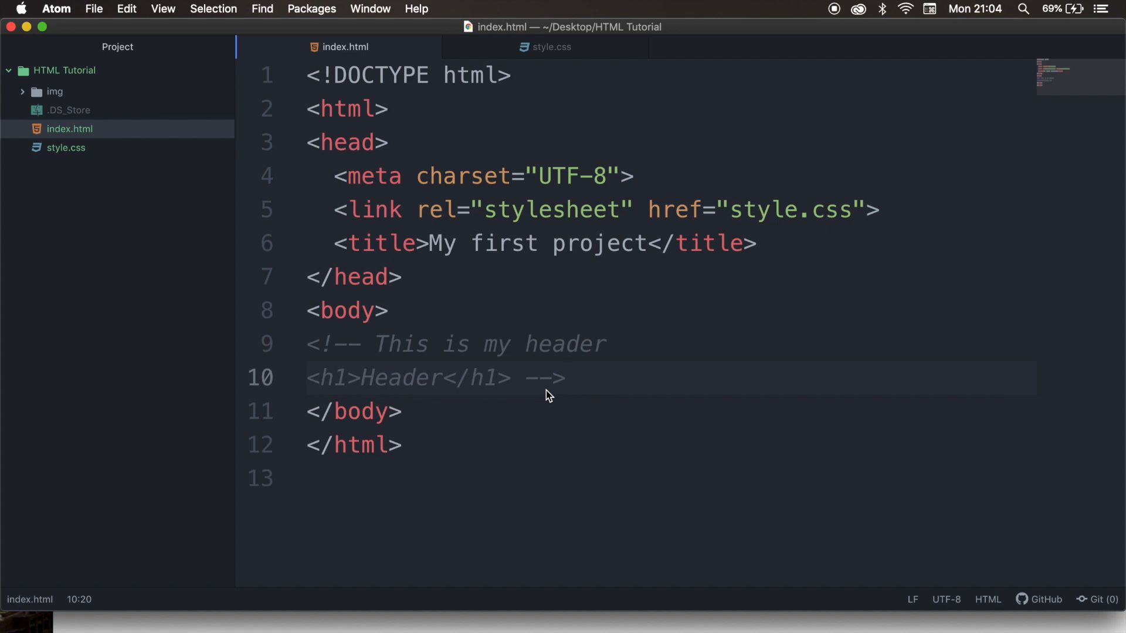
left_click(566, 378)
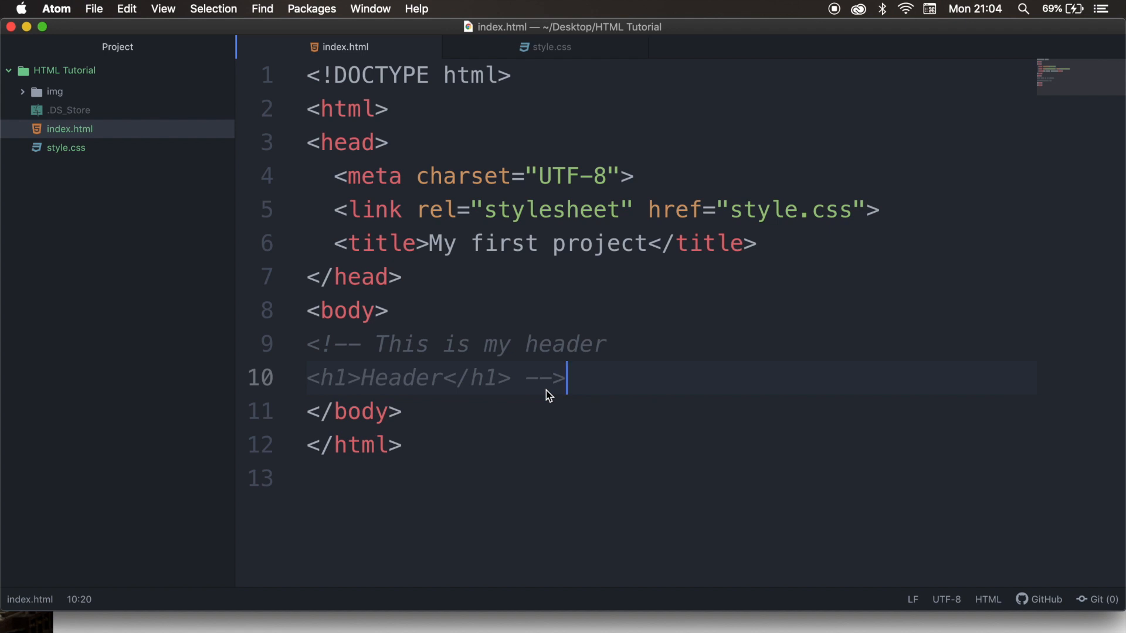
Step: Add a /* Heading elements */ comment on the first line of style.css above the h1 rule and save
left_click(552, 47)
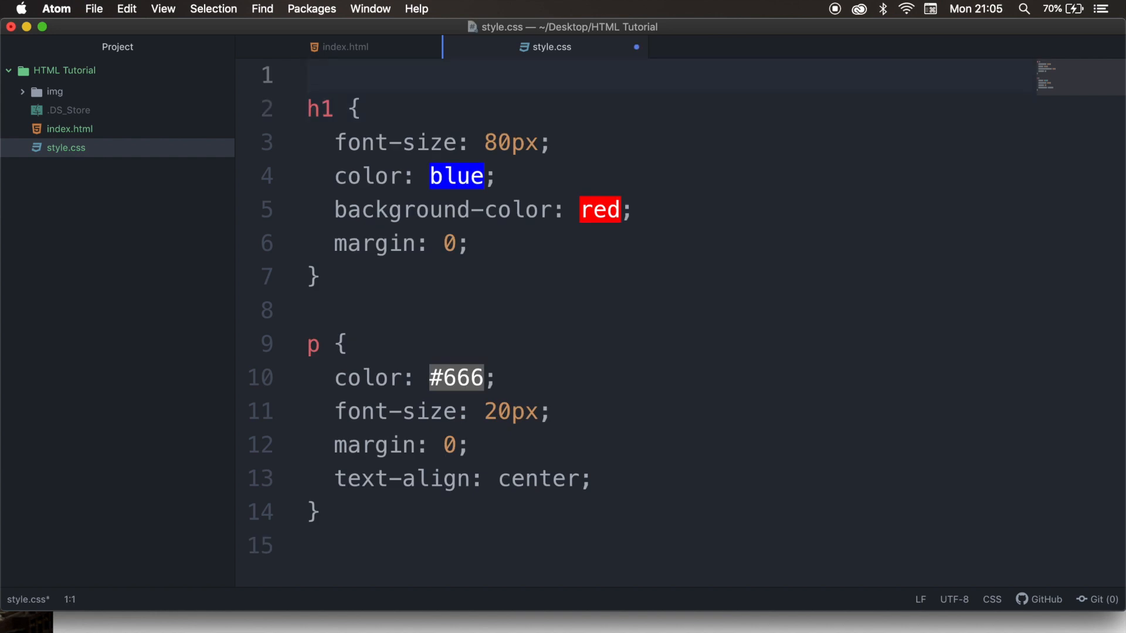
left_click(307, 75)
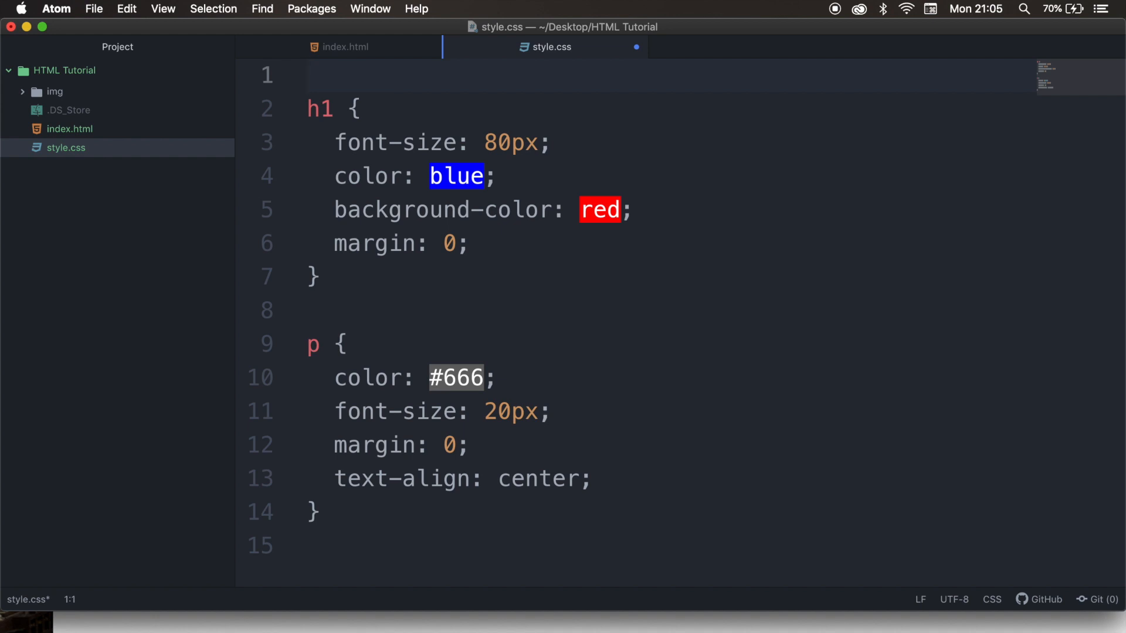
left_click(308, 76)
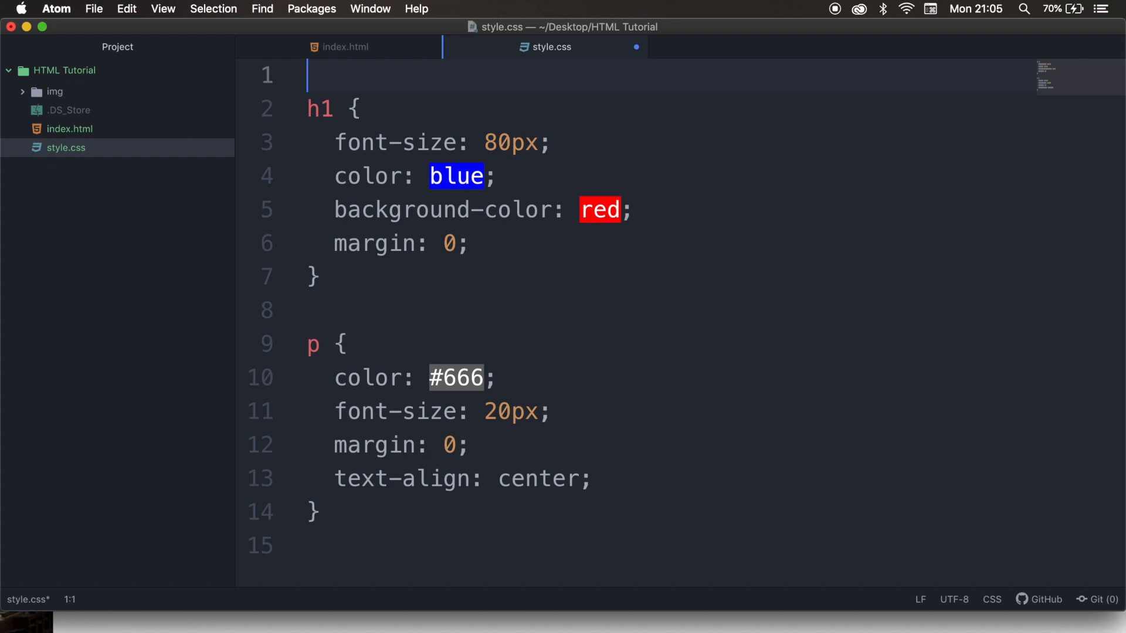
type("/")
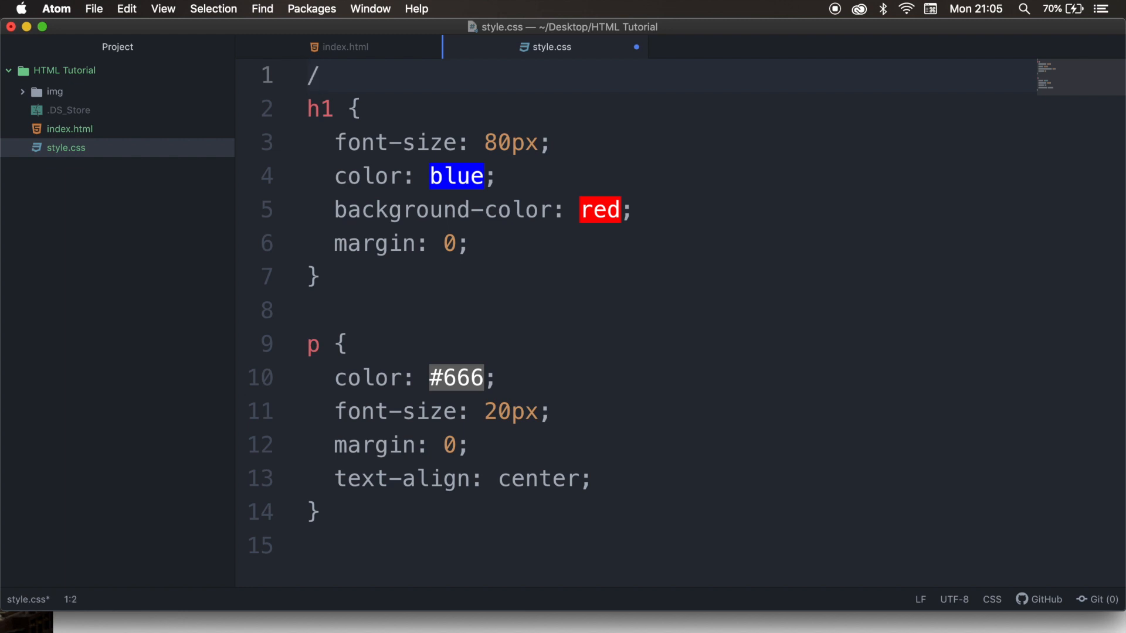
type("*")
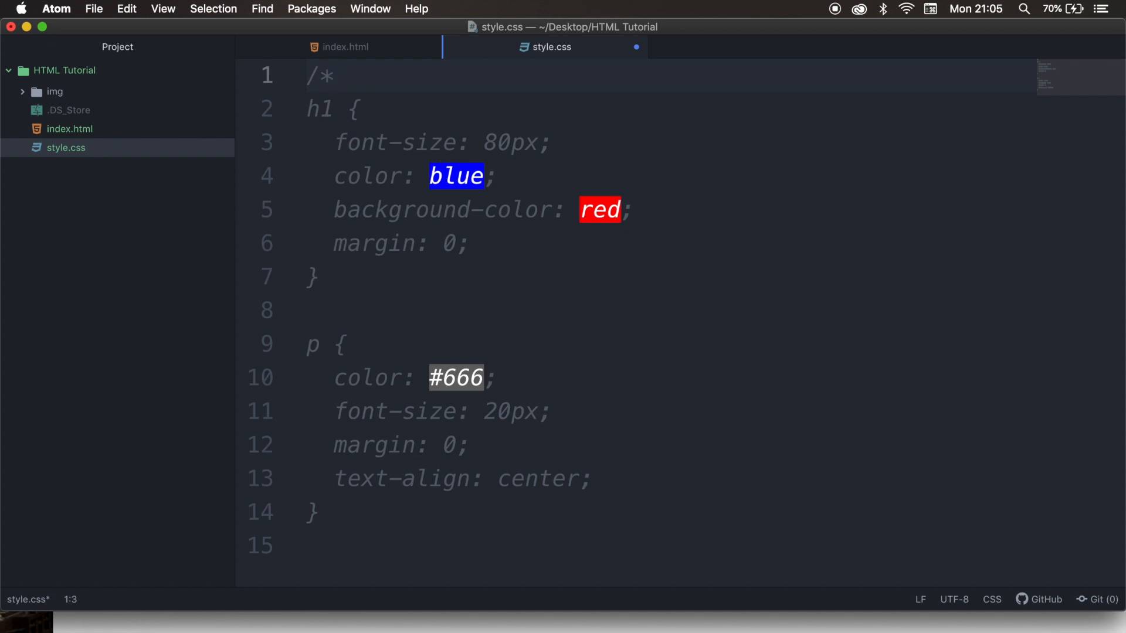
left_click(332, 75)
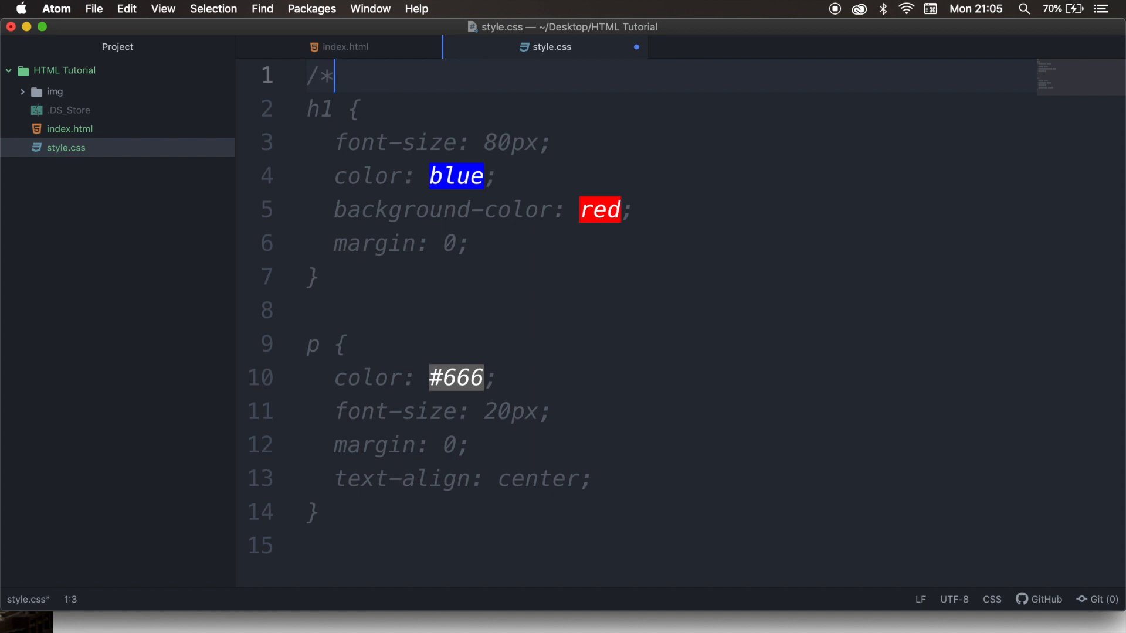
key("Right")
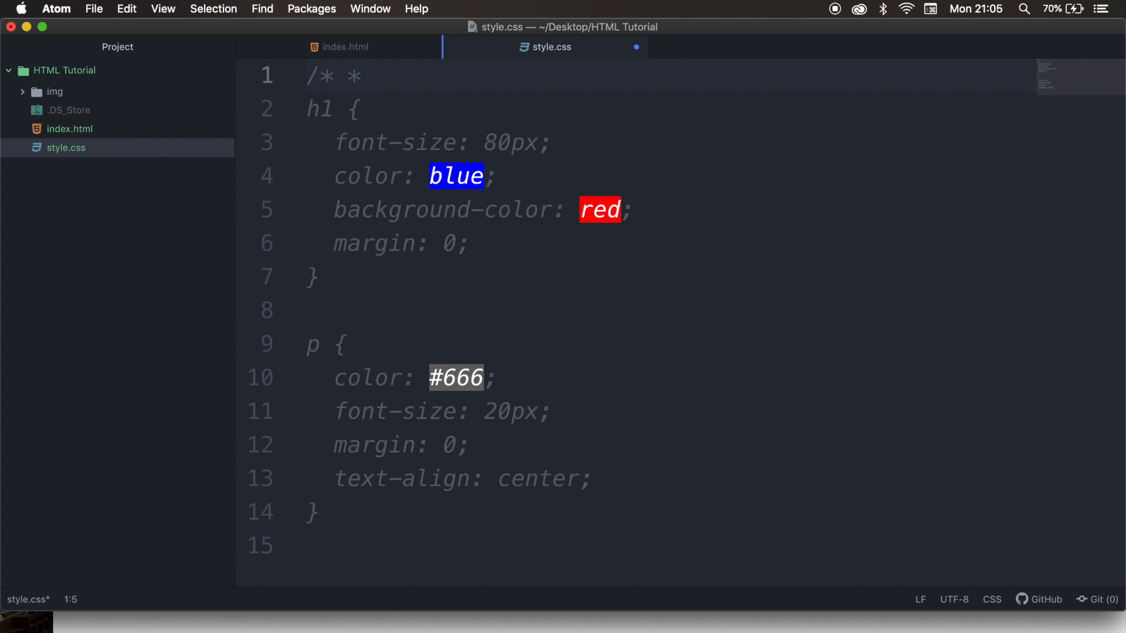
type("/")
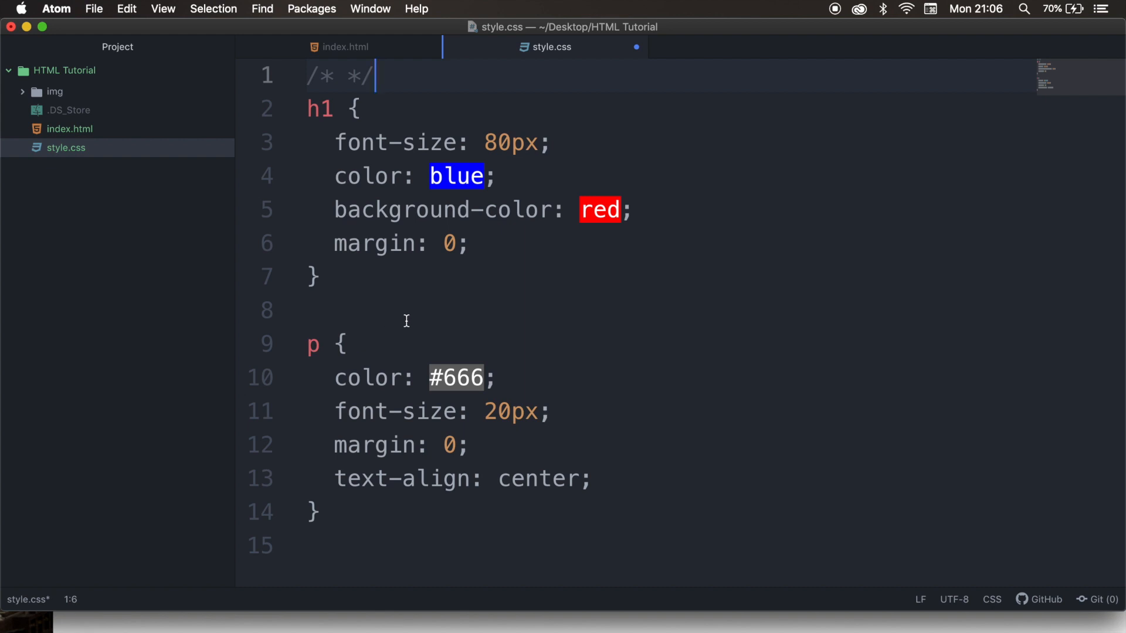
mouse_move(417, 83)
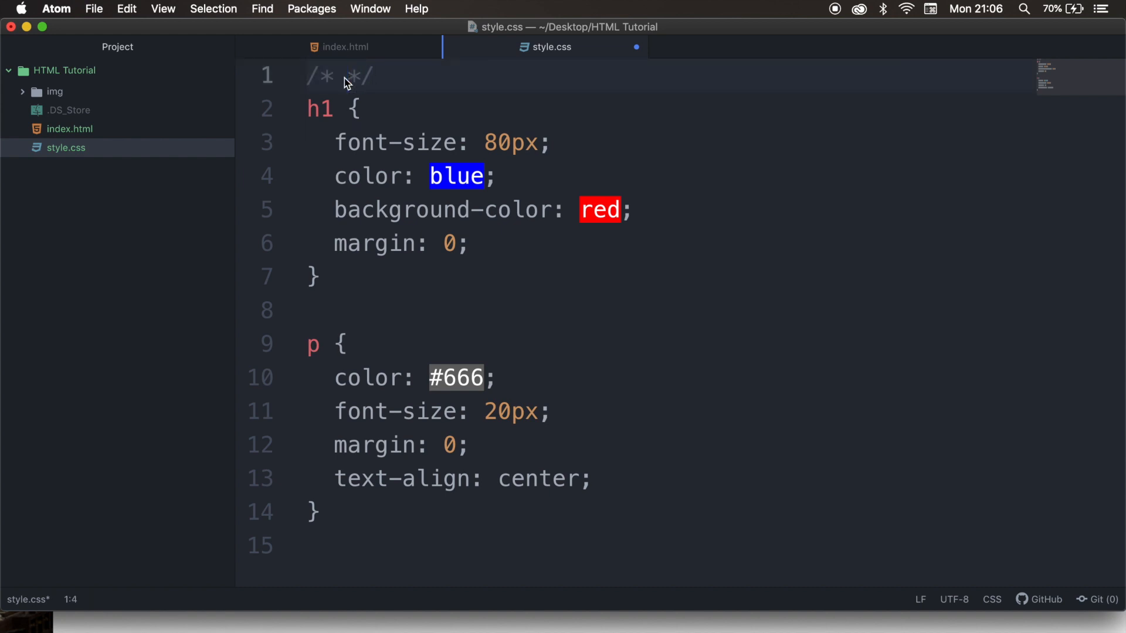
left_click(347, 75)
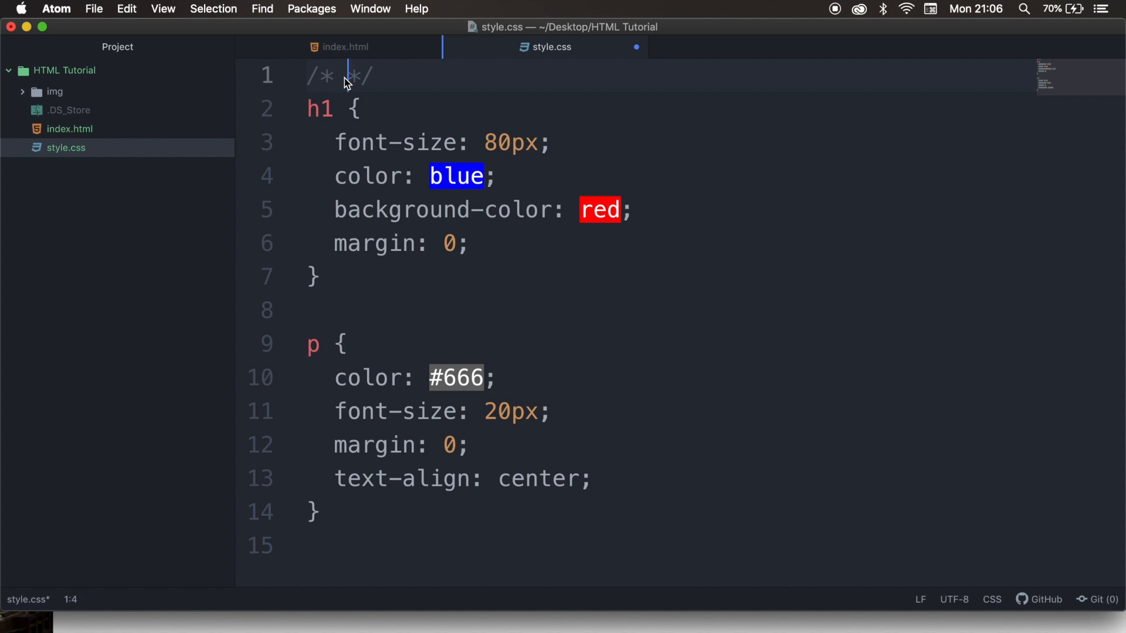
mouse_move(393, 204)
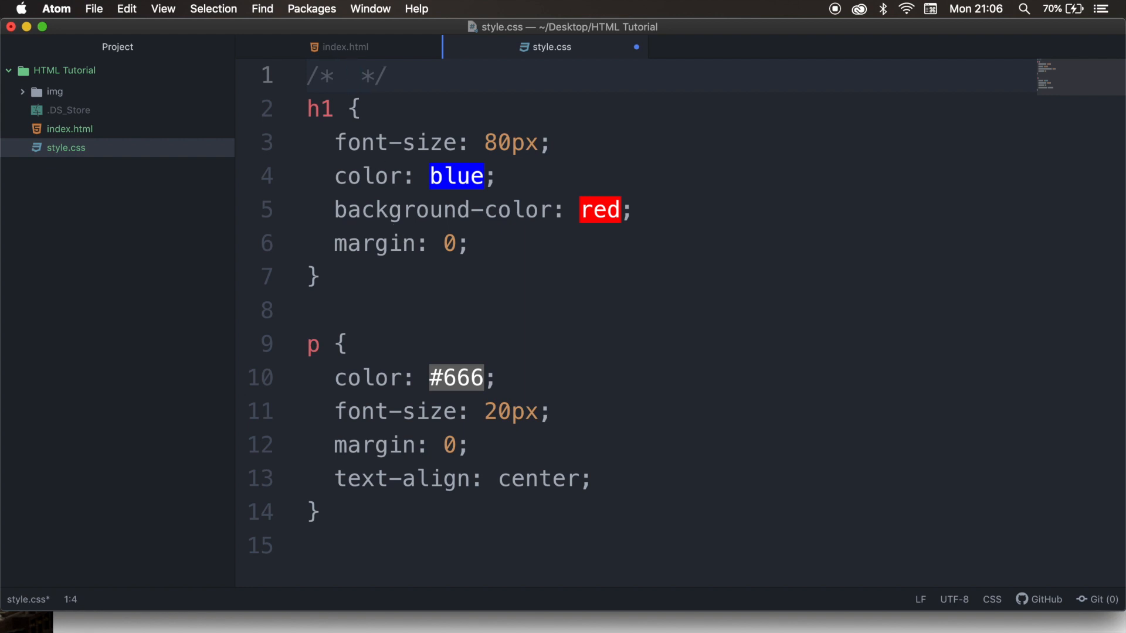
type("Heading elements")
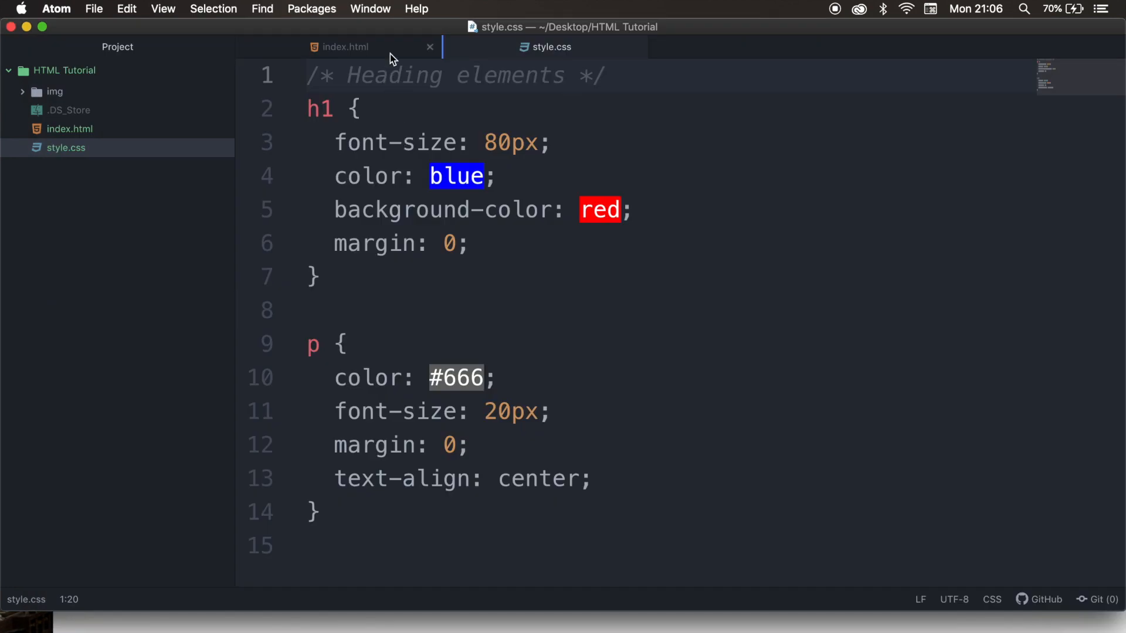
Step: In index.html add an img tag with src img/banner.jpg
left_click(344, 47)
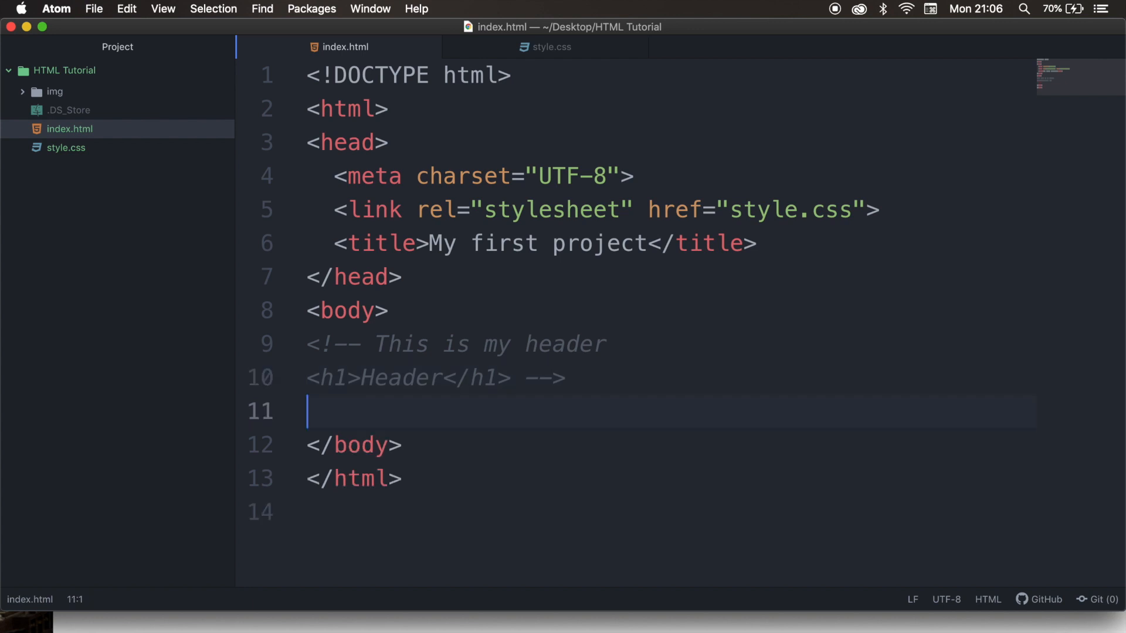
type("img")
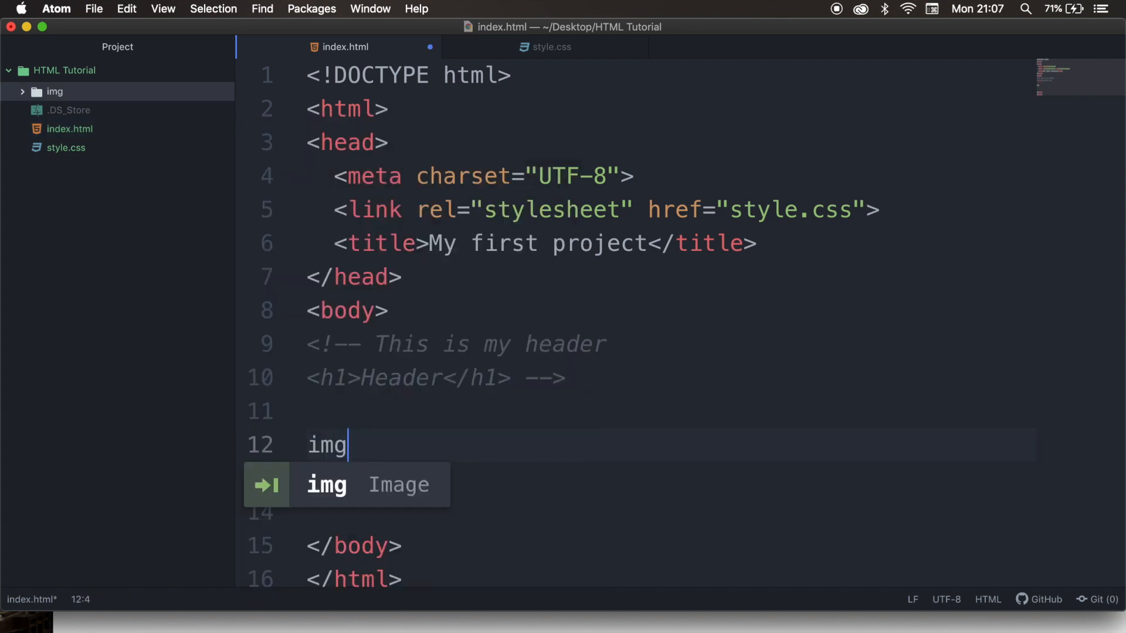
key("tab")
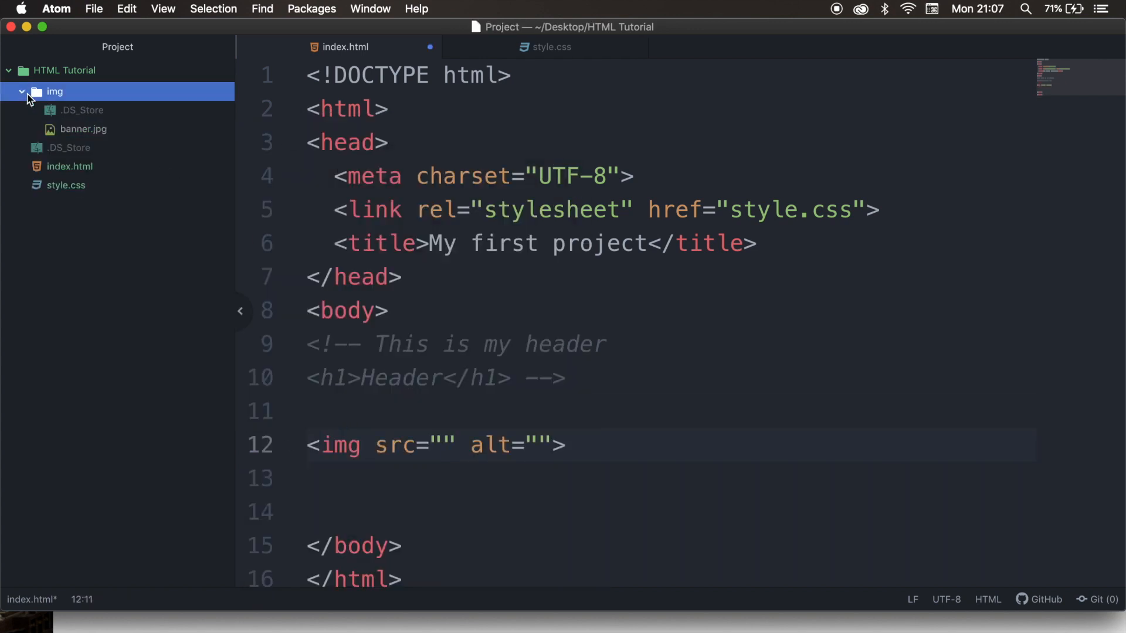
left_click(443, 446)
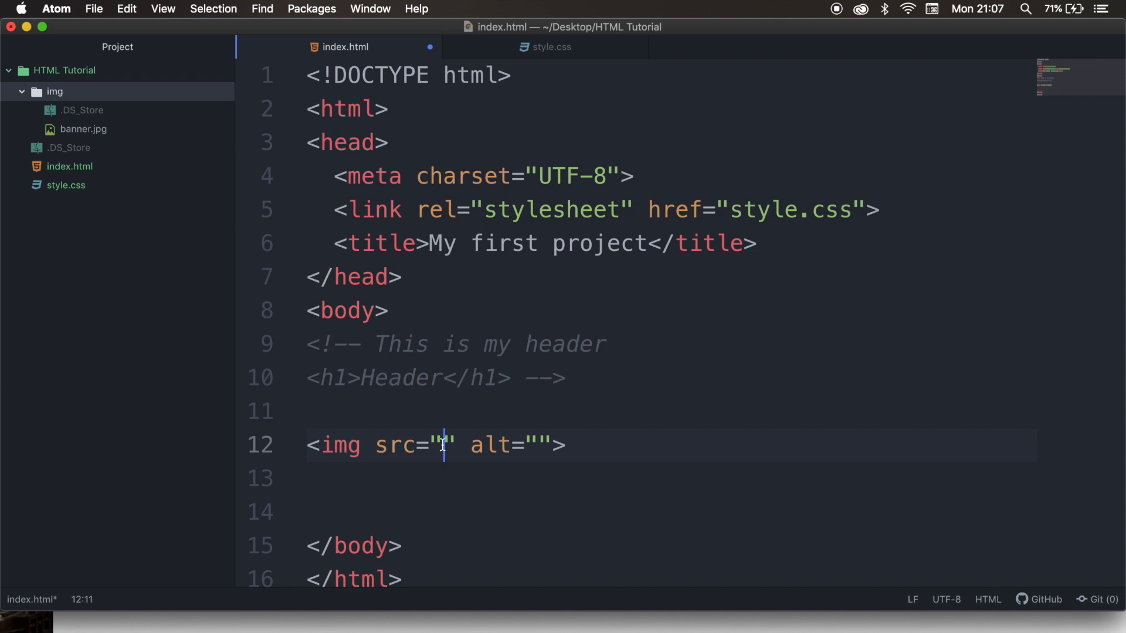
type("img/")
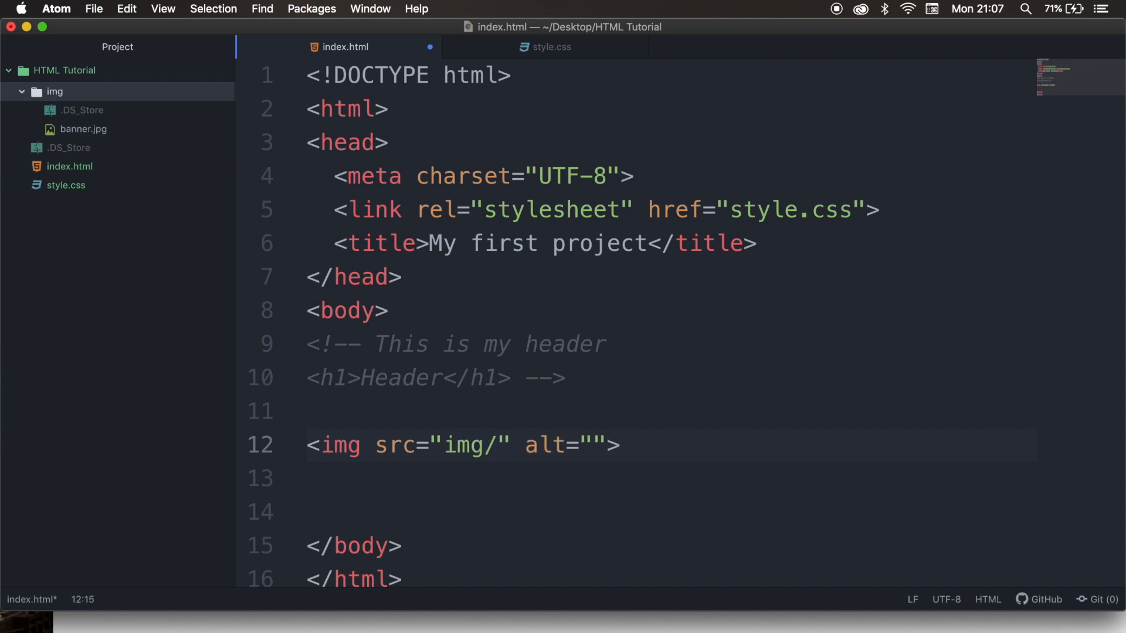
type("banner.jpg")
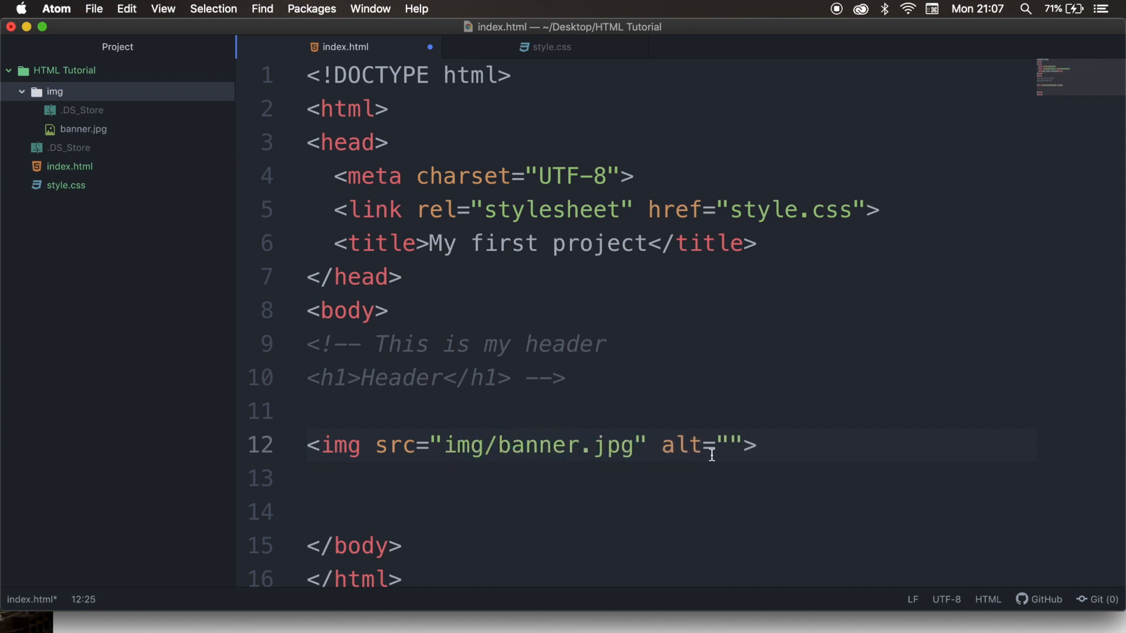
Step: Give the img tag width 100 and height 100 attributes
type("width=\"\"")
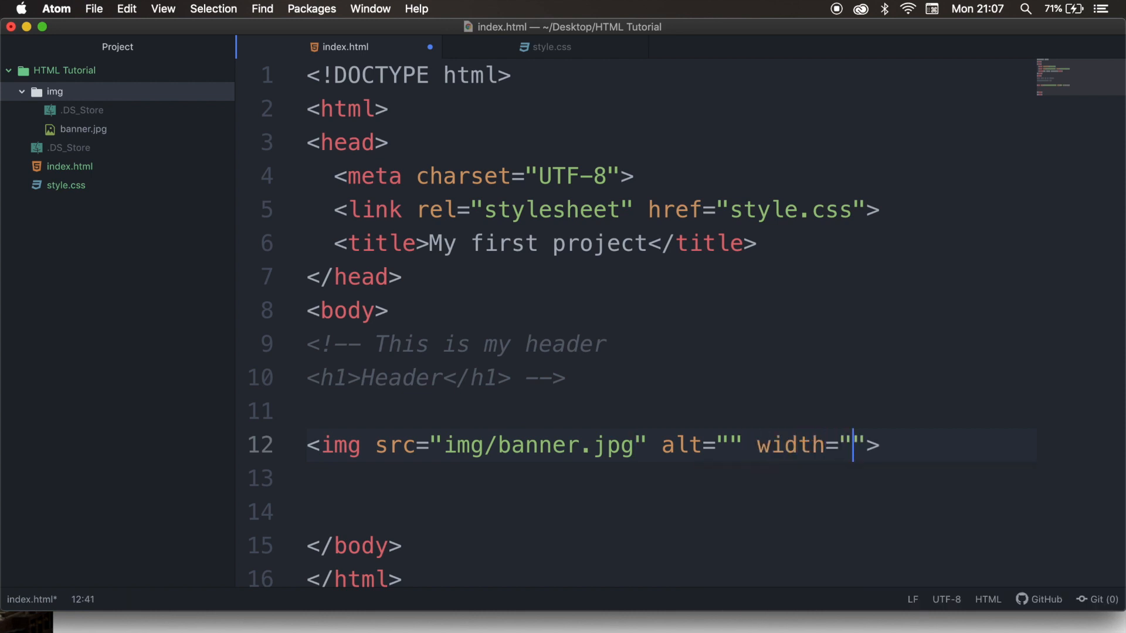
type("100")
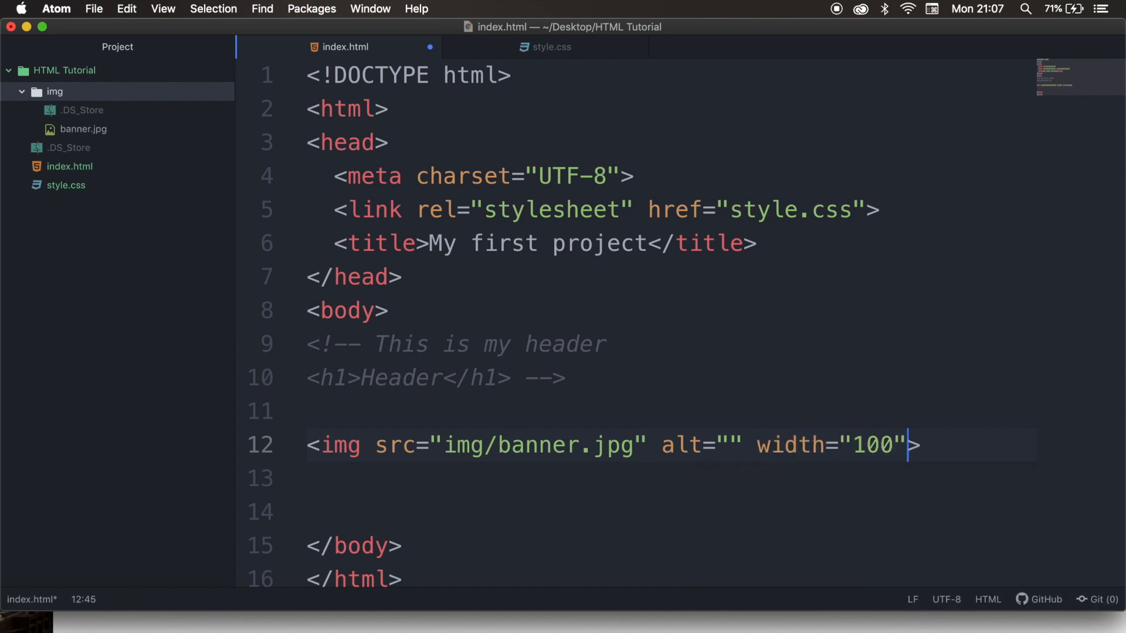
type("height=\"\"")
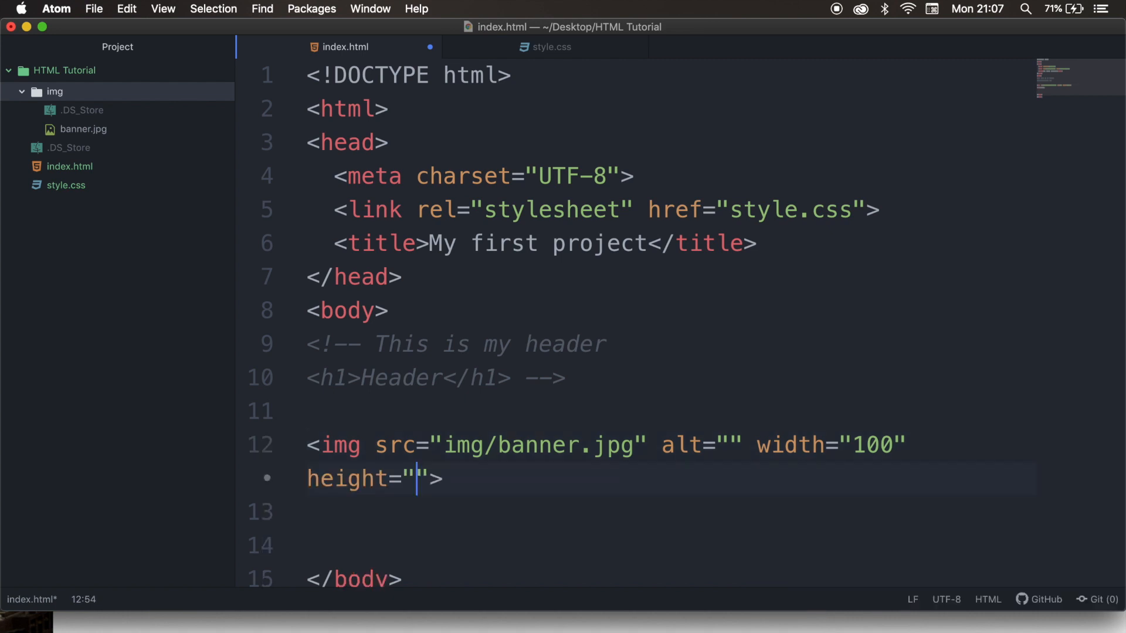
type("100")
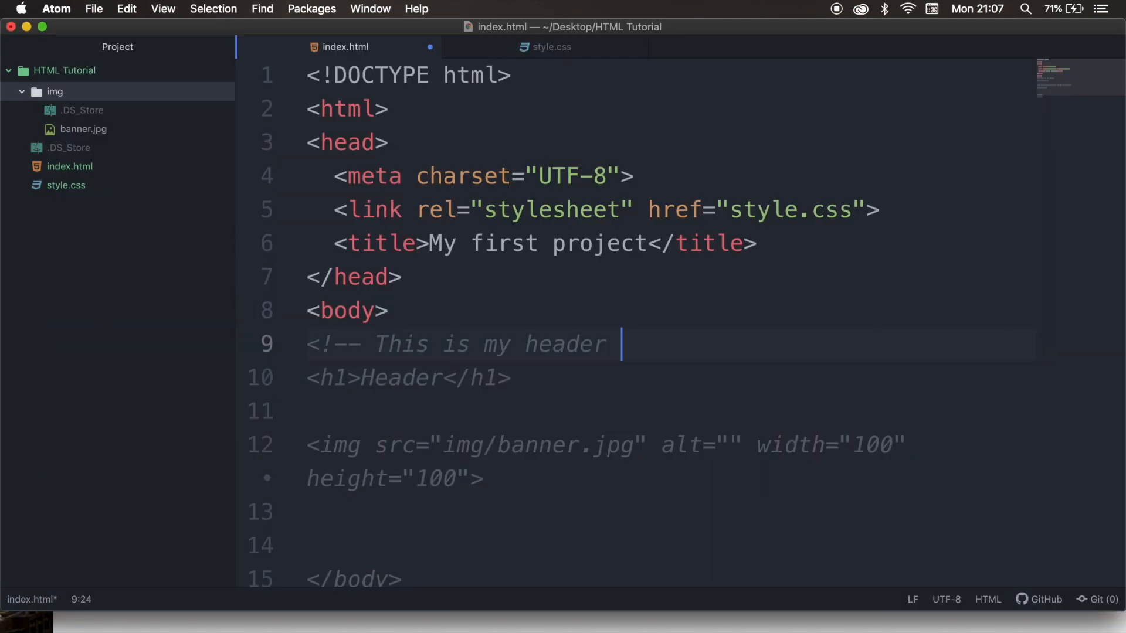
Step: Close the header comment with -->, then start an img rule in style.css under an Image elements comment
type("-->")
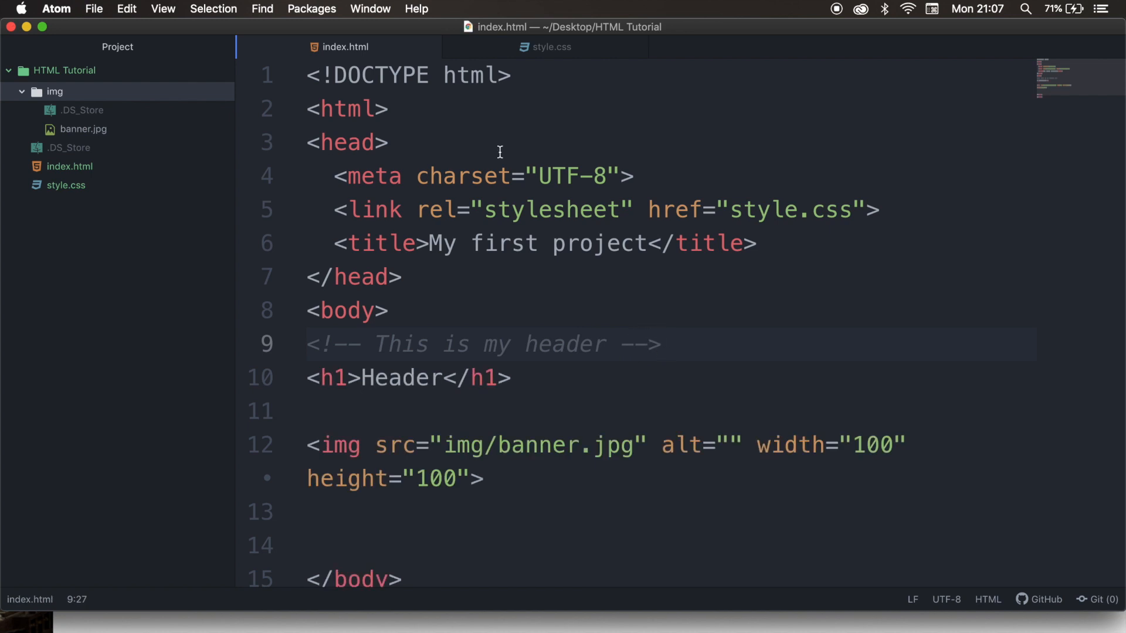
left_click(550, 46)
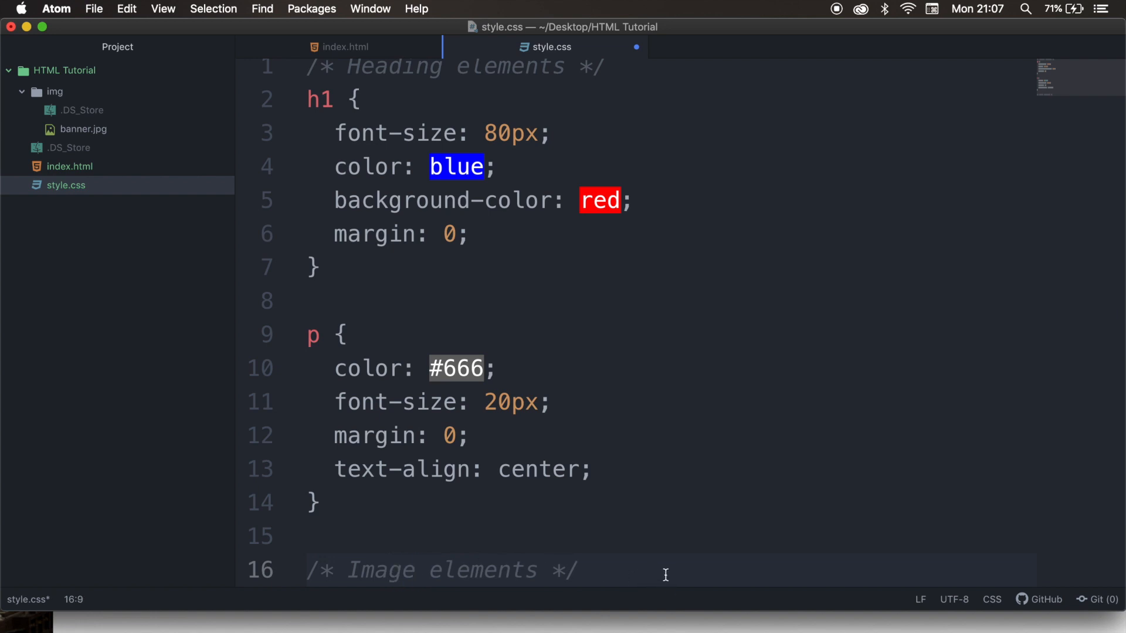
type("img {")
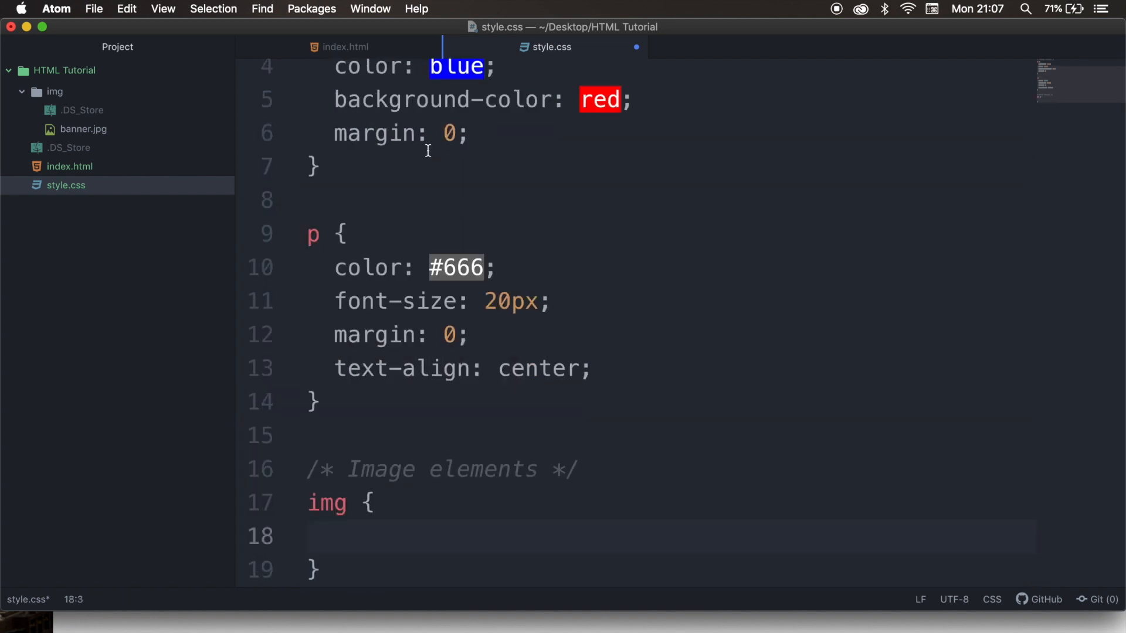
left_click(343, 47)
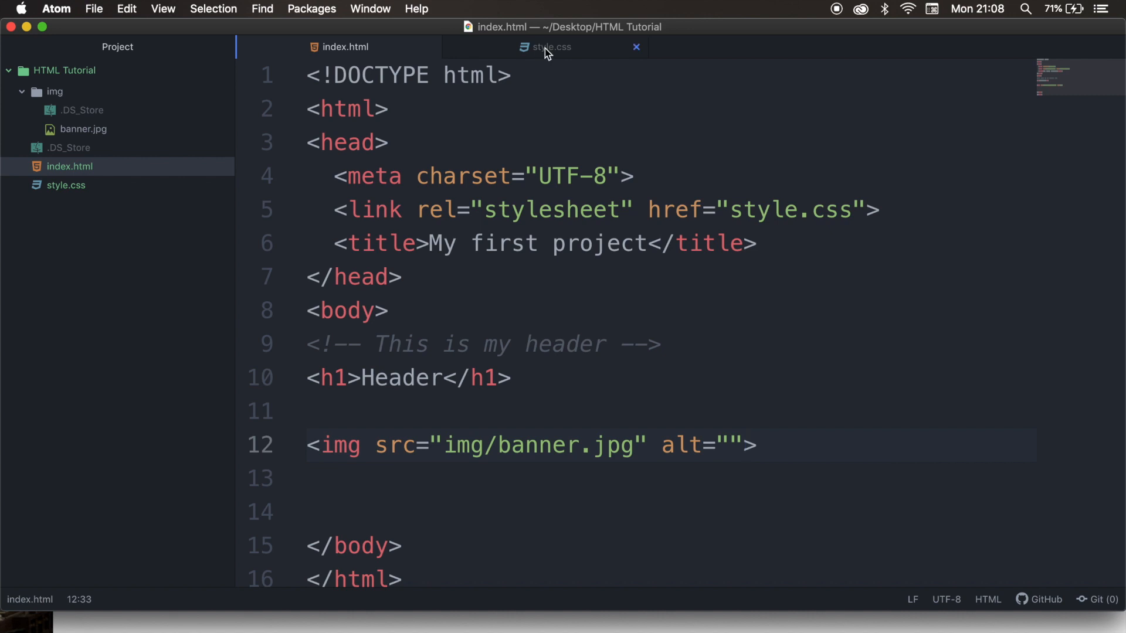
Step: Set the img rule to width 100px and height 100, replacing the tag's size attributes
left_click(545, 47)
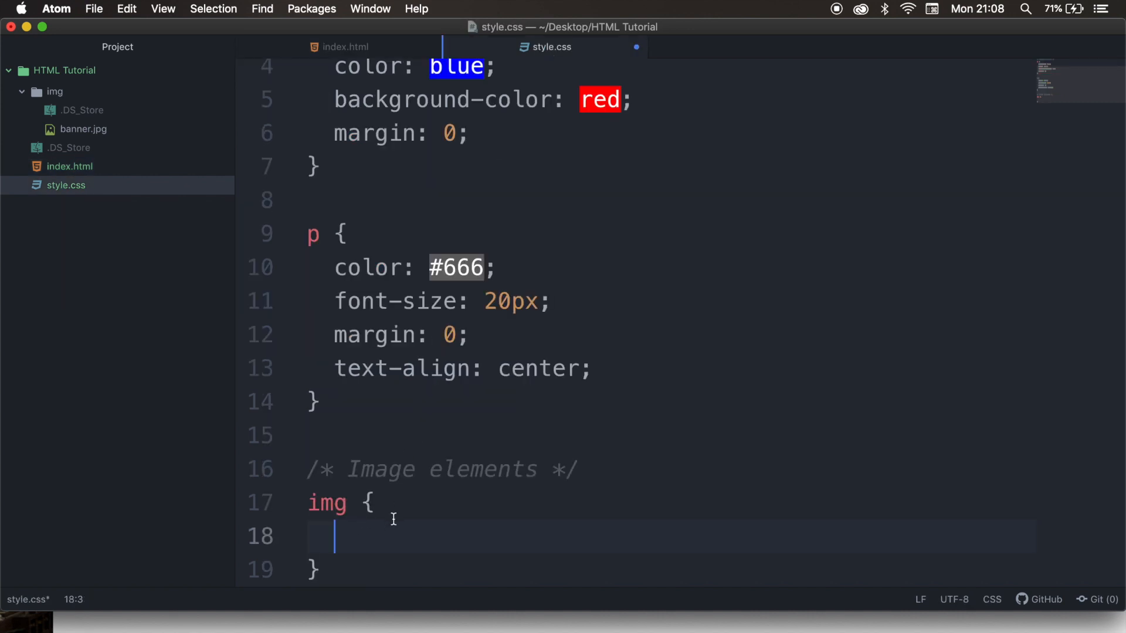
type("width:")
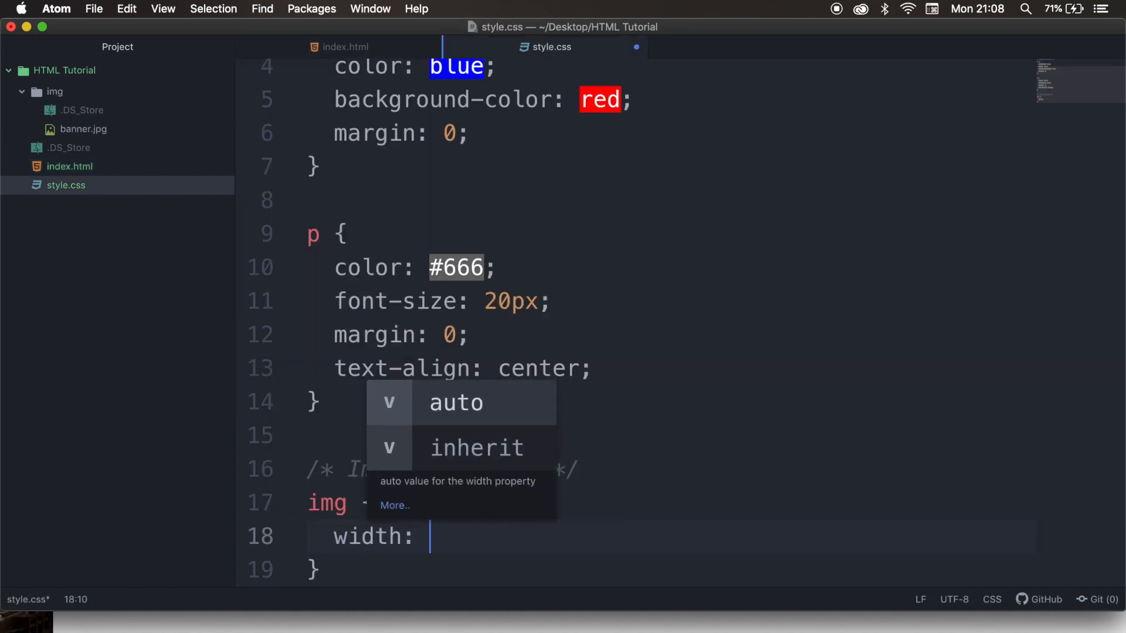
type("100px;")
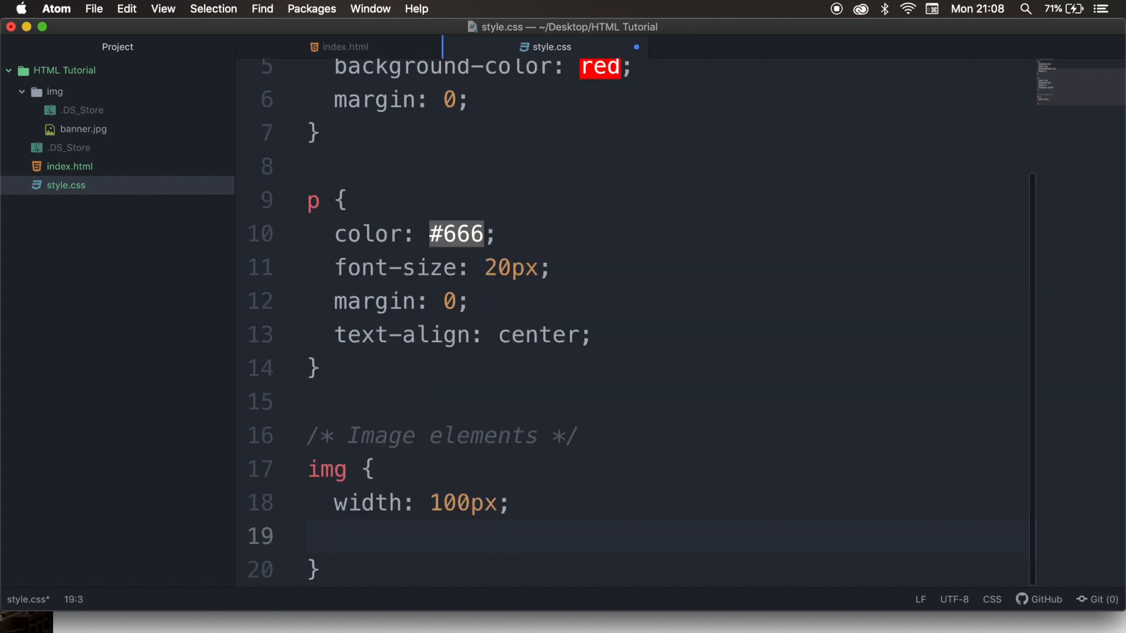
type("height: 100")
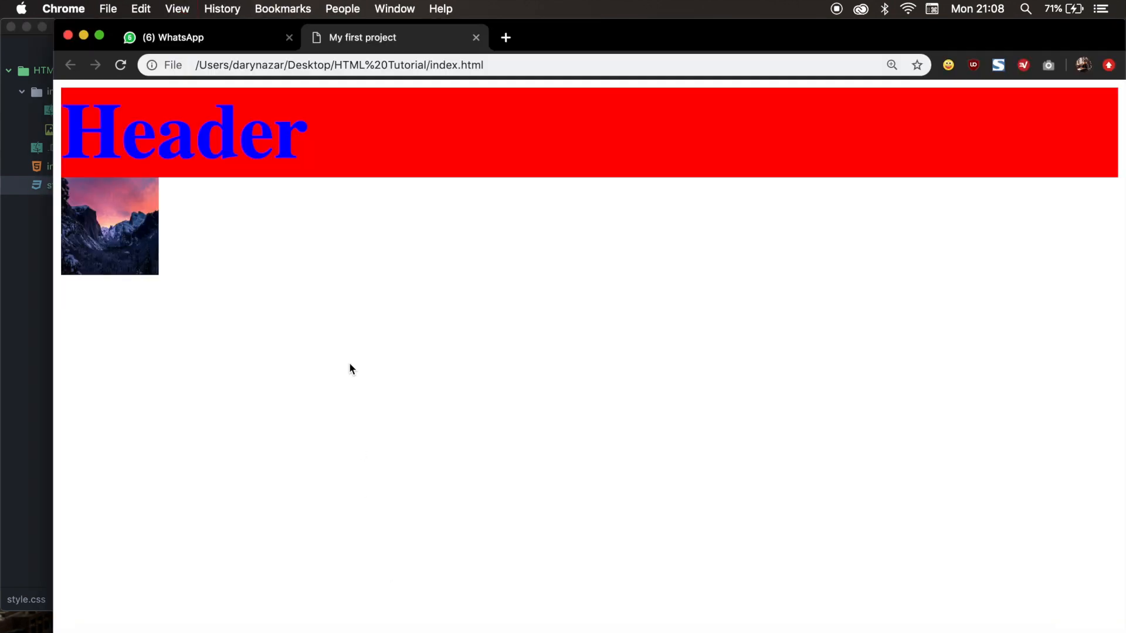
mouse_move(201, 197)
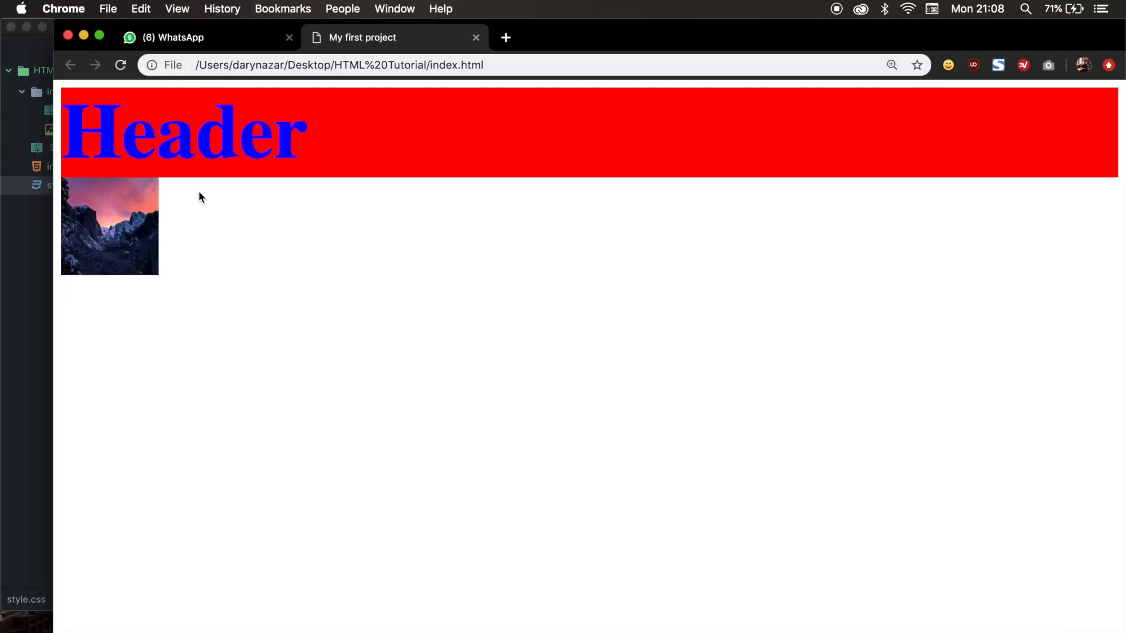